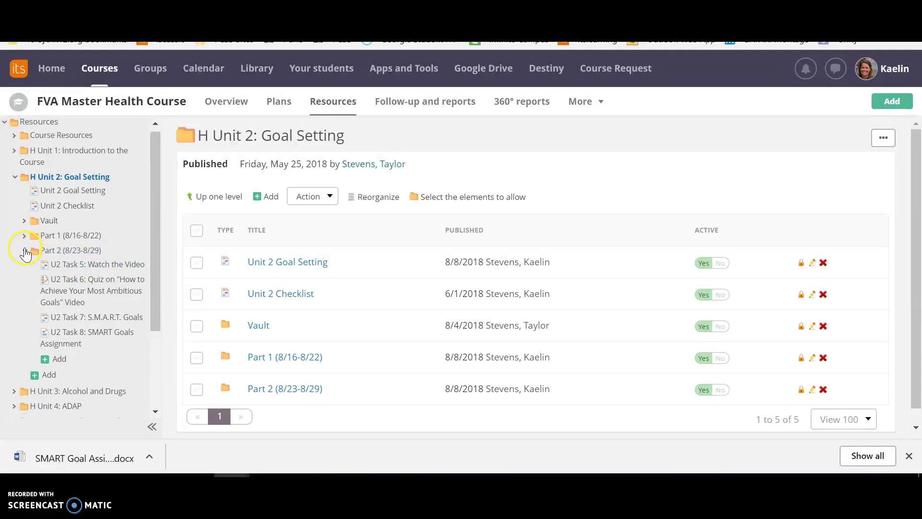
# - Collapse the Part 2 (8/23-8/29) subfolder in the Unit 2: Goal Setting resource tree
pyautogui.click(25, 250)
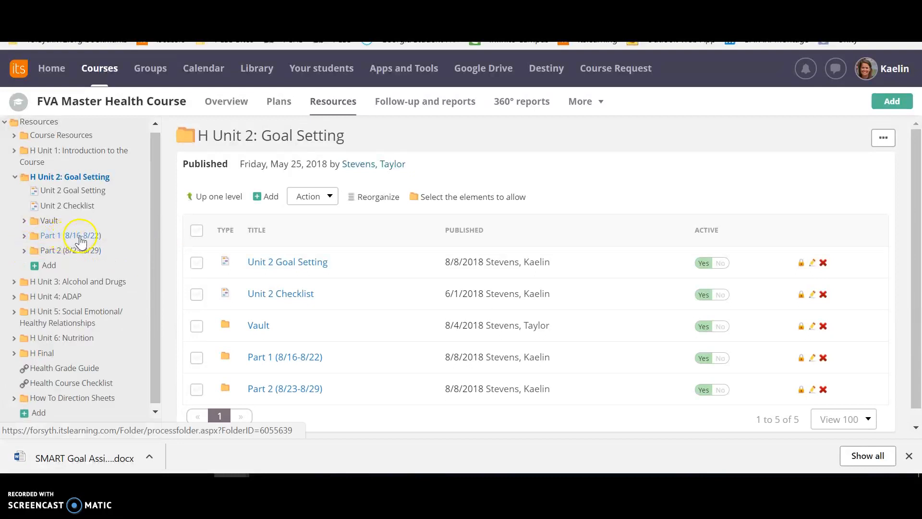
pyautogui.moveTo(70, 240)
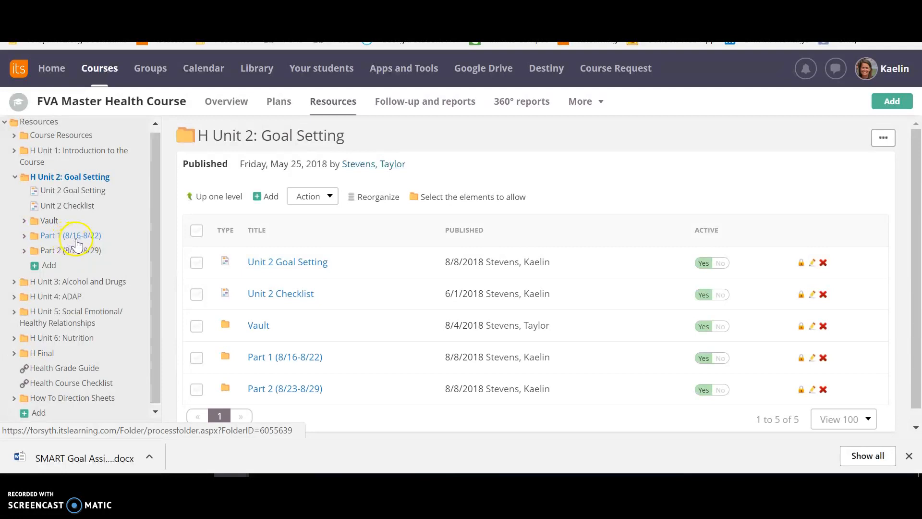
pyautogui.moveTo(98, 248)
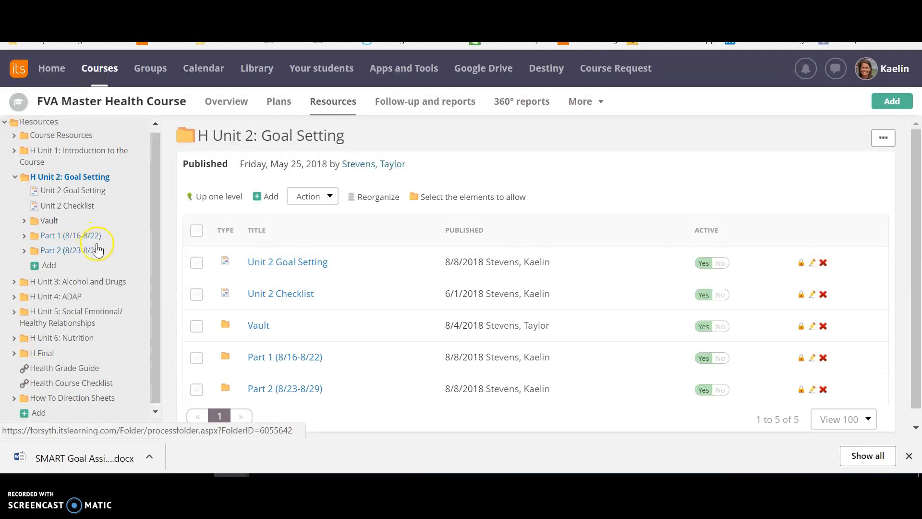
pyautogui.moveTo(83, 250)
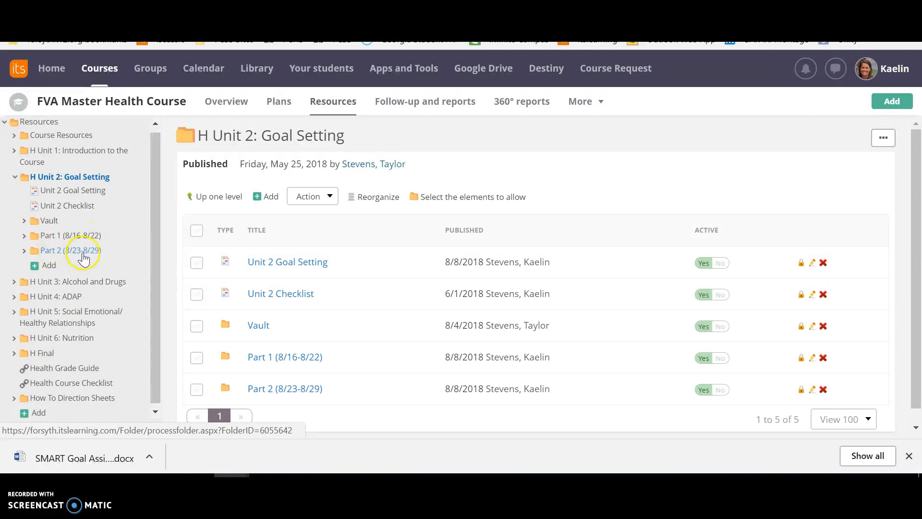
pyautogui.moveTo(91, 252)
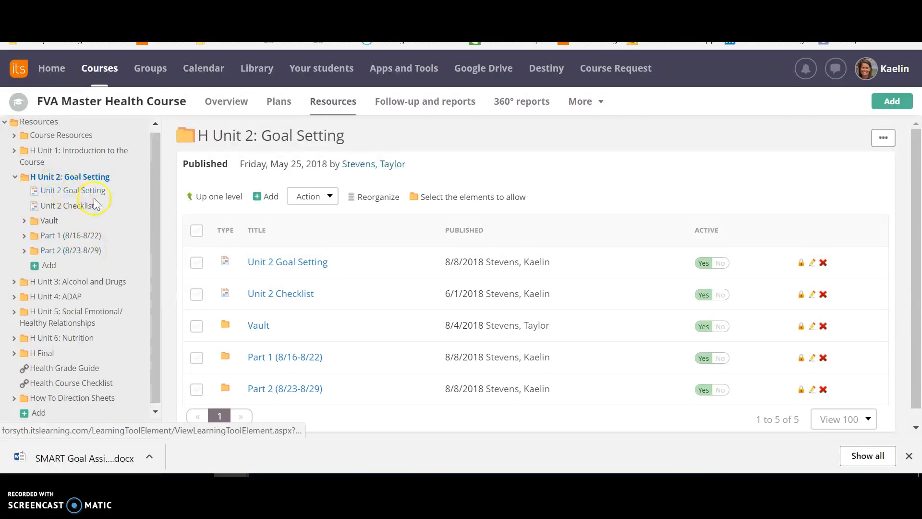
# - View the Unit 2 Goal Setting page and look over its task blocks
pyautogui.click(287, 261)
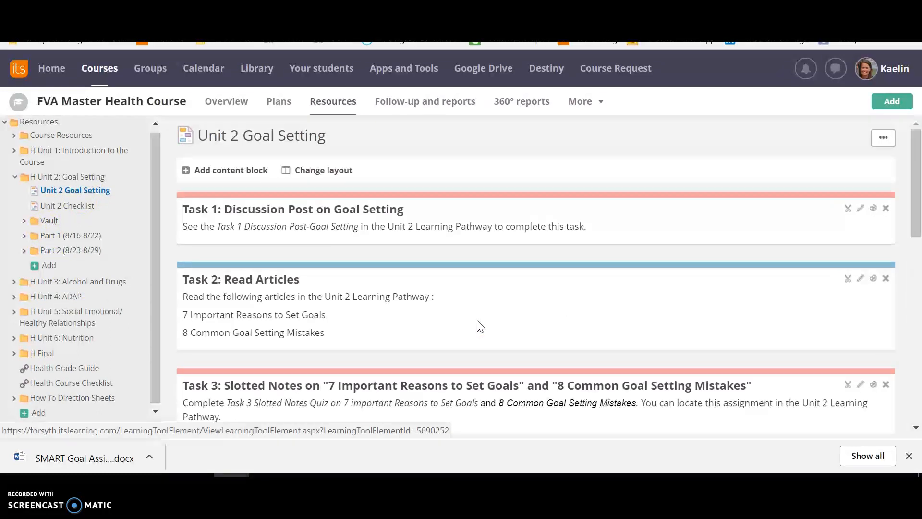
pyautogui.scroll(-3)
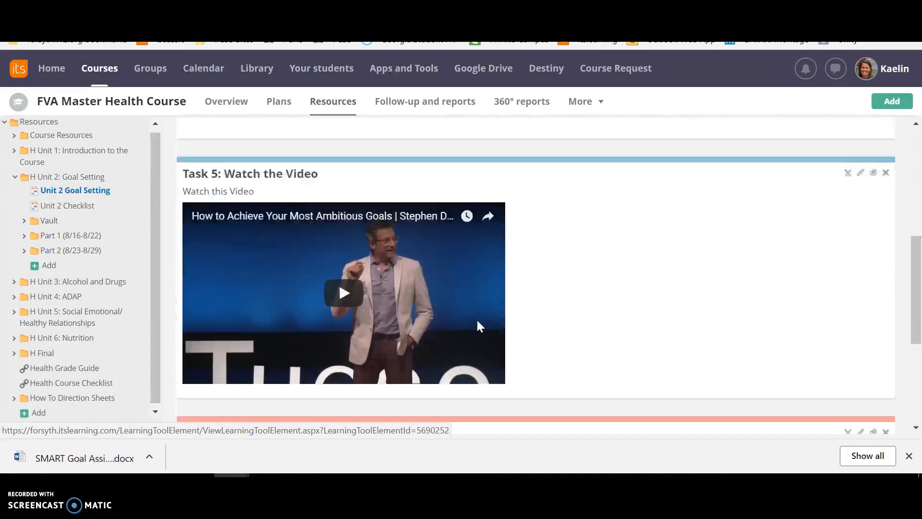
pyautogui.scroll(3)
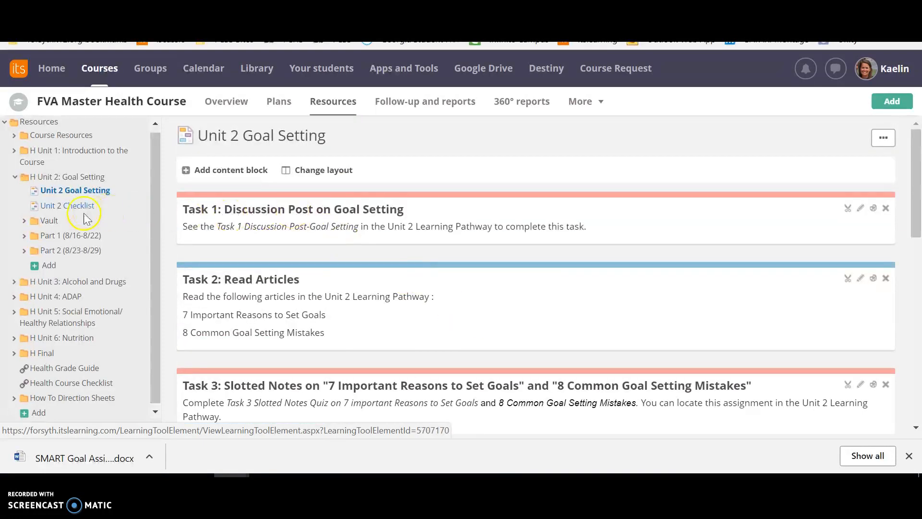
# - View the Unit 2 Checklist page and follow its 'Click here' link to the checklist spreadsheet
pyautogui.click(70, 205)
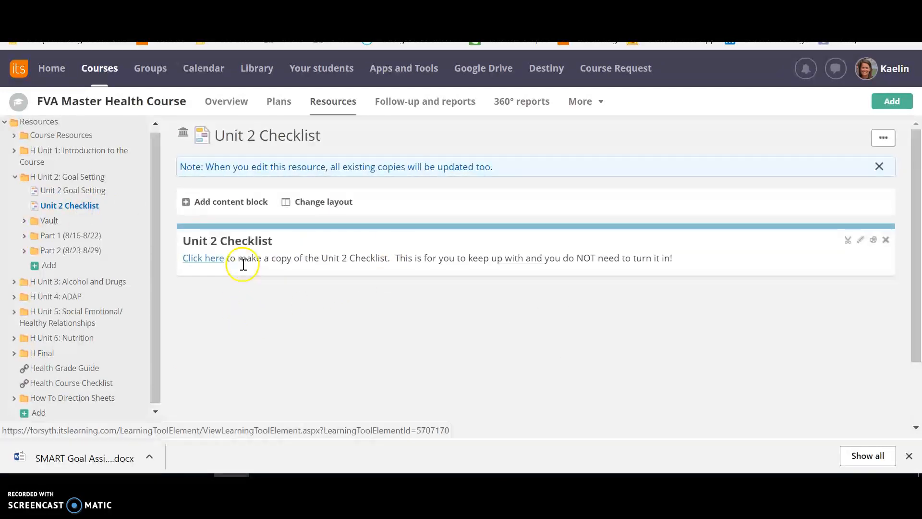
pyautogui.moveTo(574, 277)
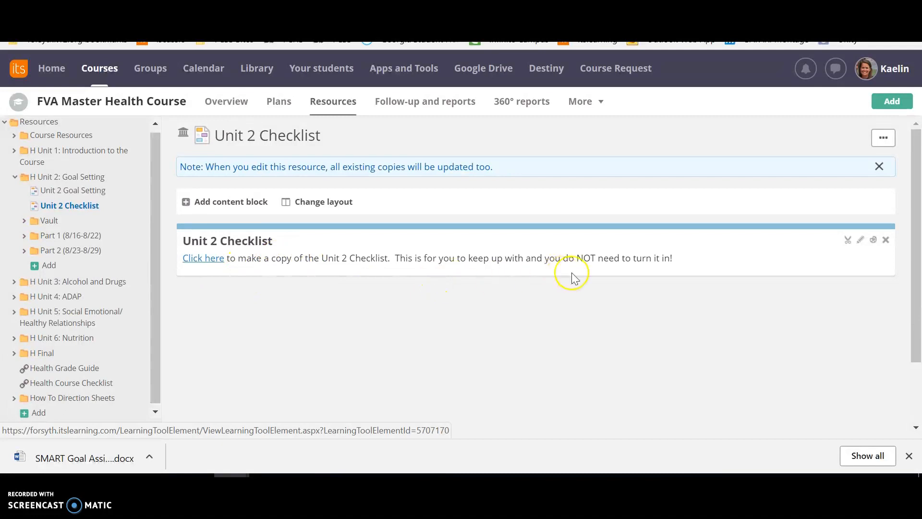
pyautogui.moveTo(574, 279)
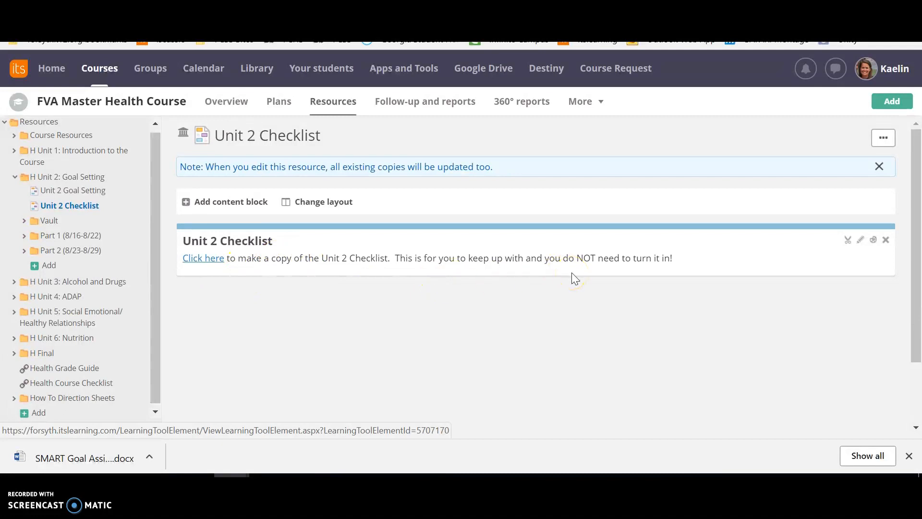
pyautogui.moveTo(204, 257)
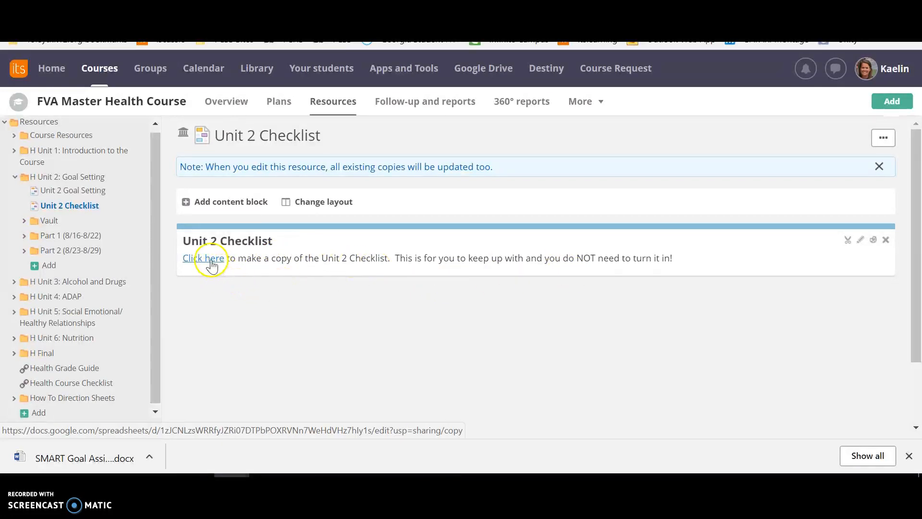
pyautogui.click(205, 257)
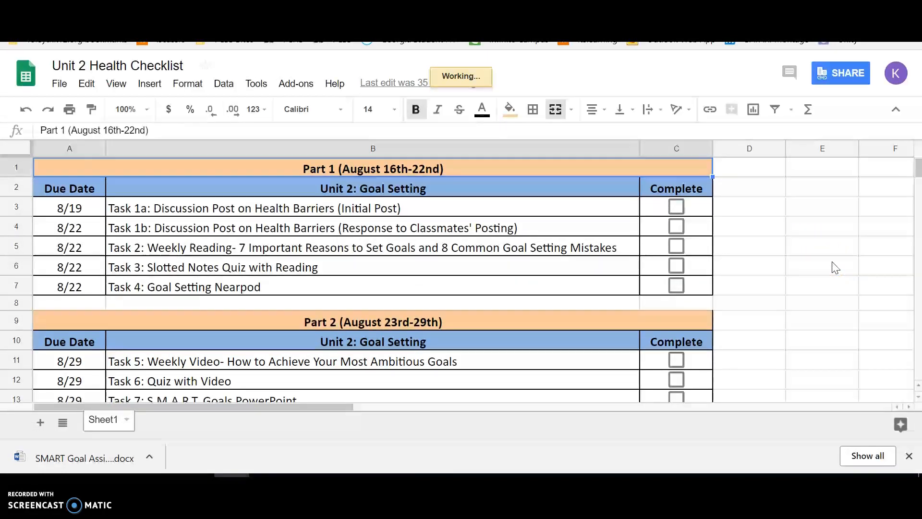
pyautogui.click(821, 287)
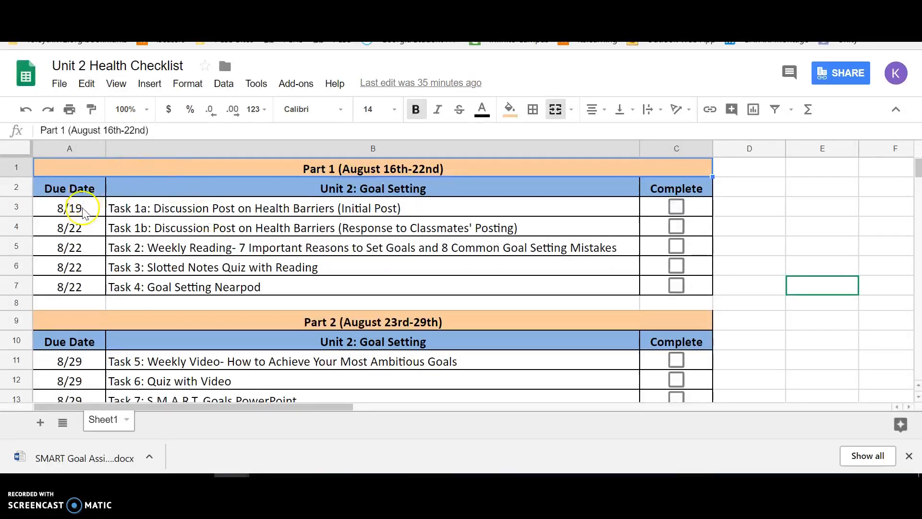
pyautogui.moveTo(93, 222)
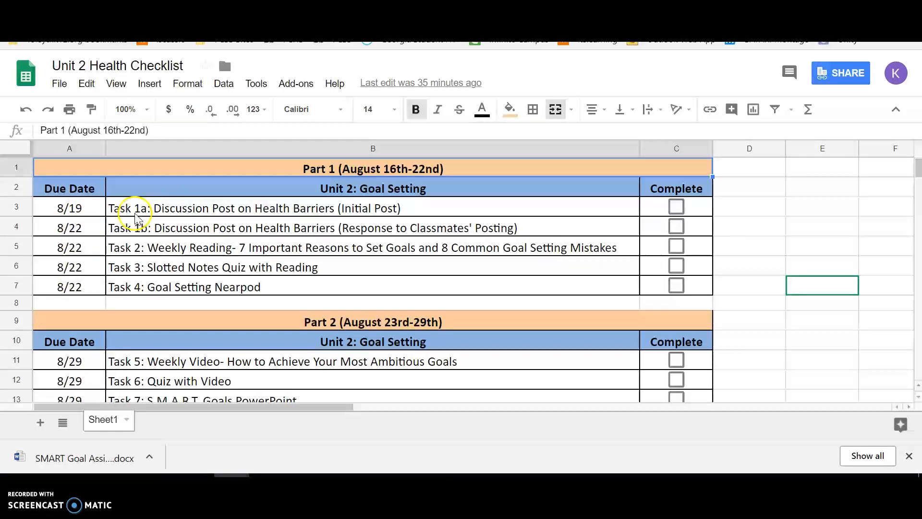
pyautogui.moveTo(470, 213)
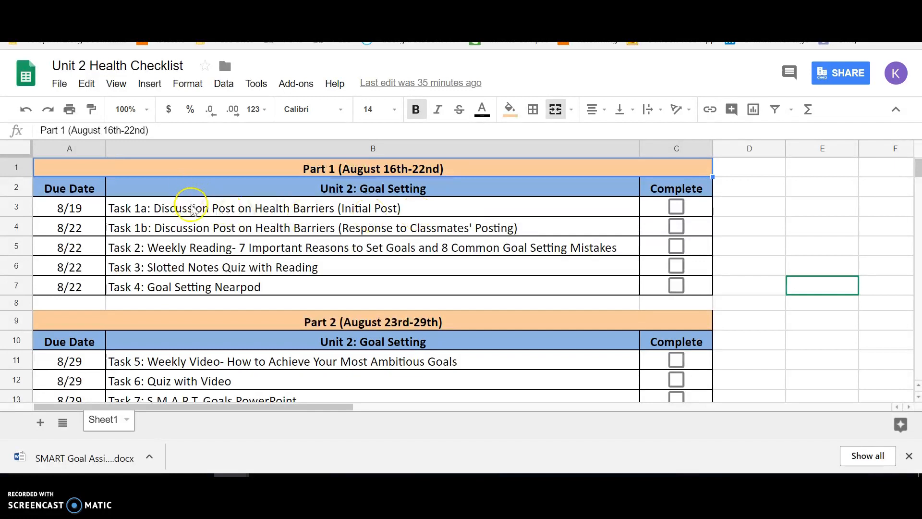
pyautogui.moveTo(218, 207)
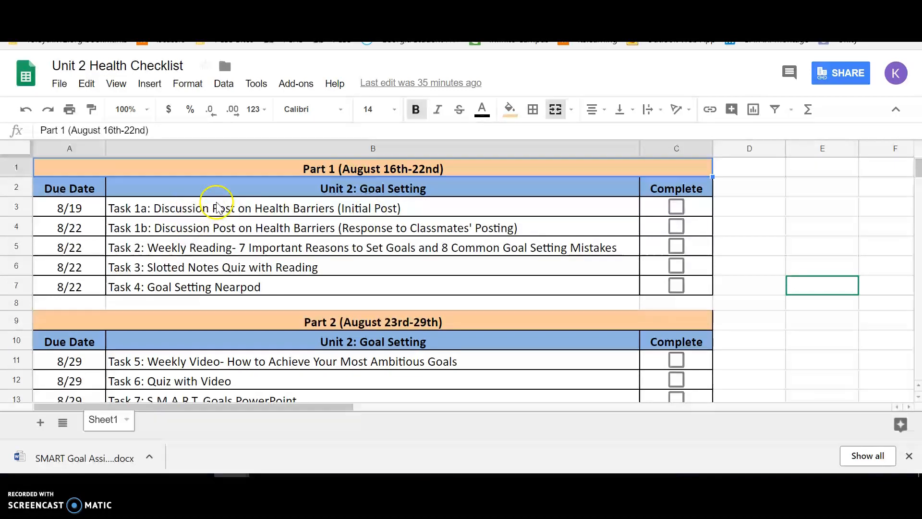
pyautogui.moveTo(214, 233)
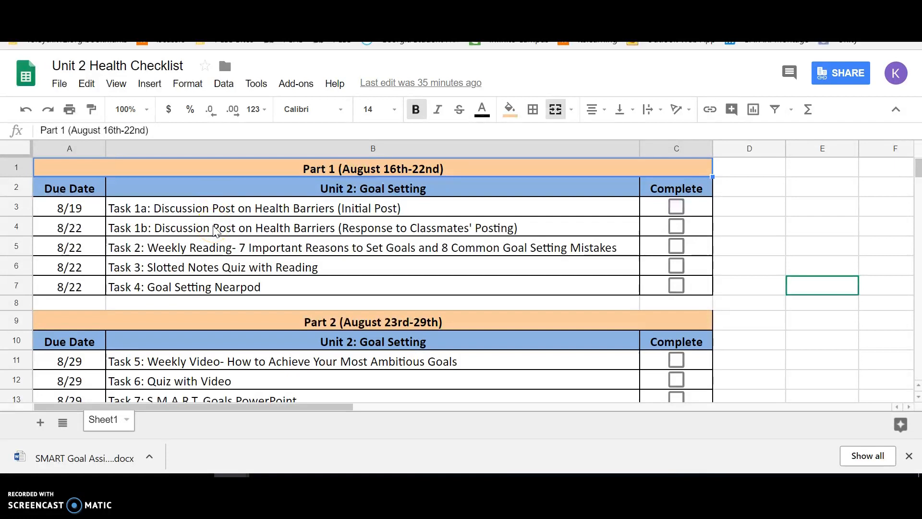
pyautogui.moveTo(287, 253)
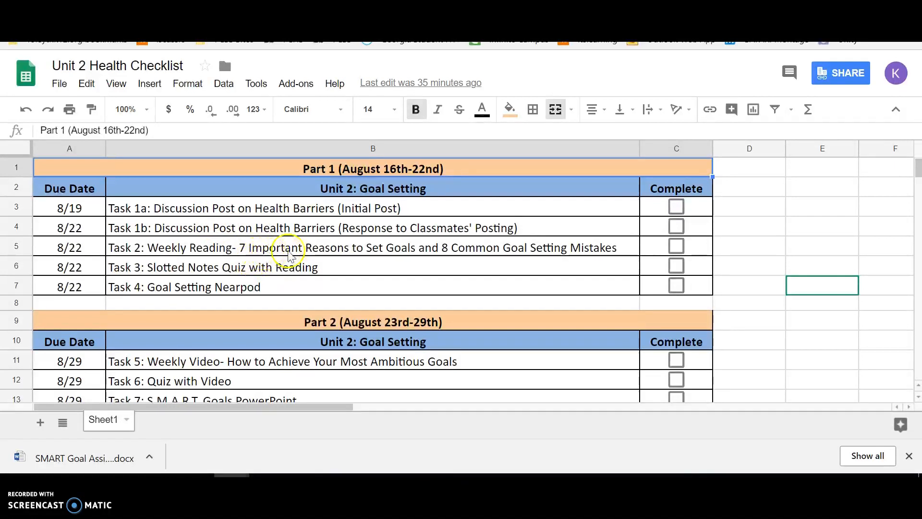
pyautogui.moveTo(214, 270)
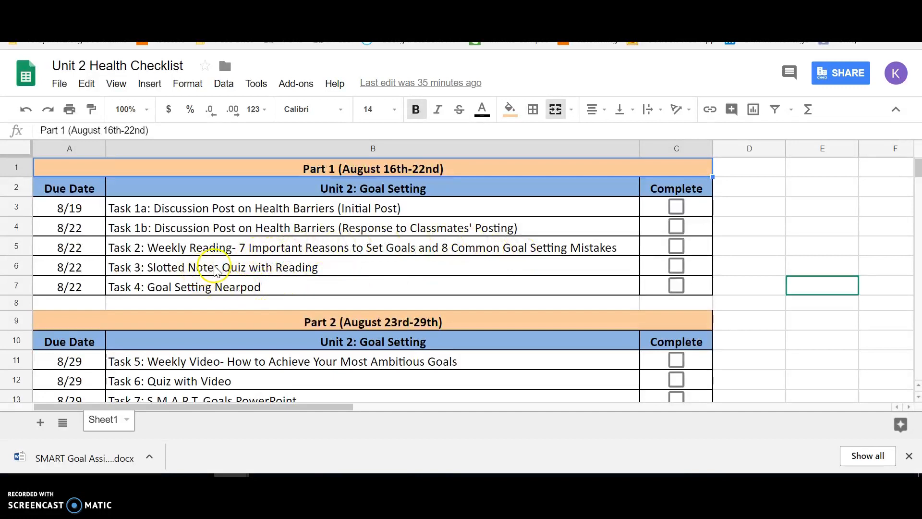
pyautogui.moveTo(293, 277)
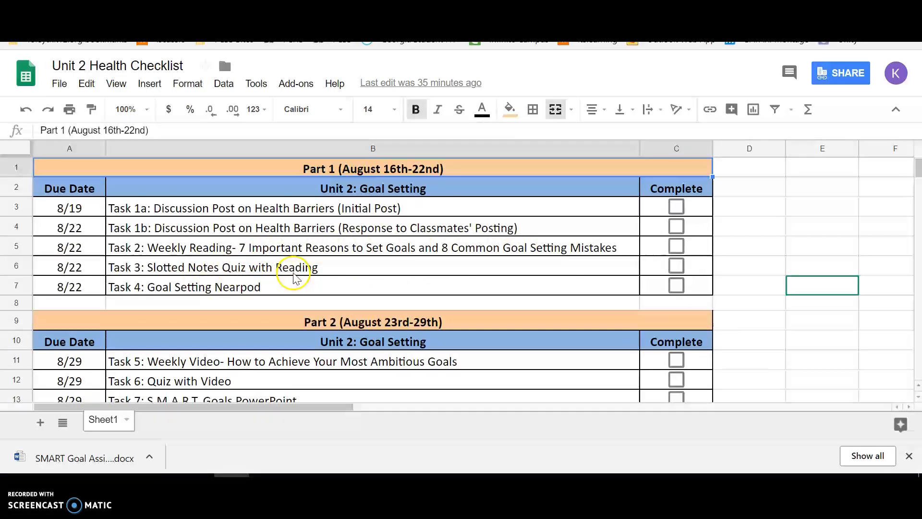
pyautogui.moveTo(210, 253)
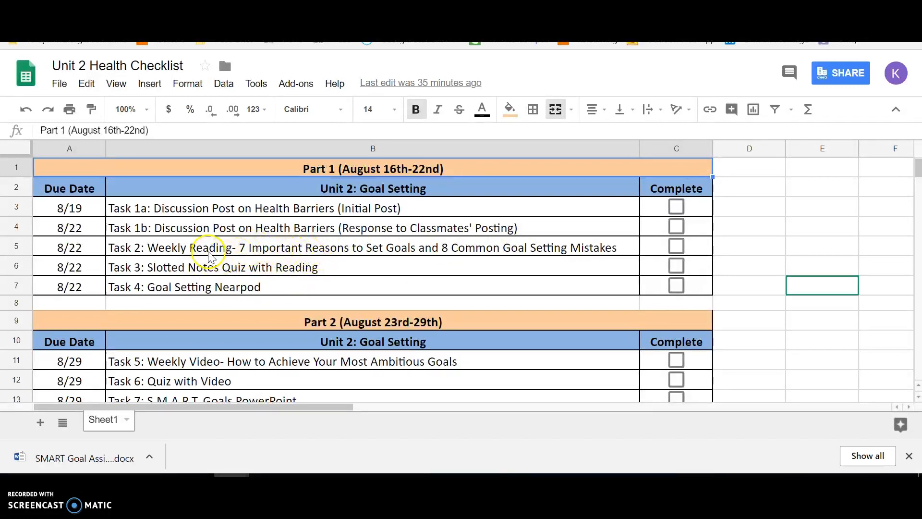
pyautogui.moveTo(224, 272)
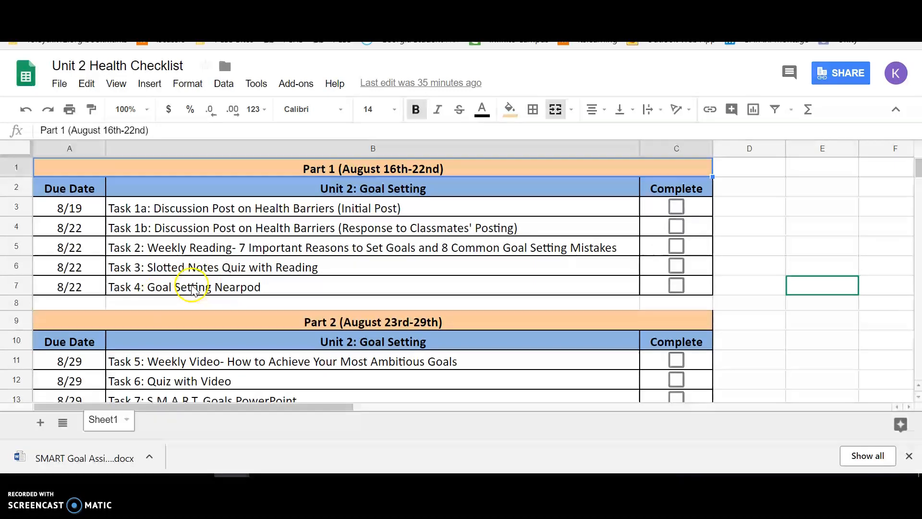
pyautogui.moveTo(268, 221)
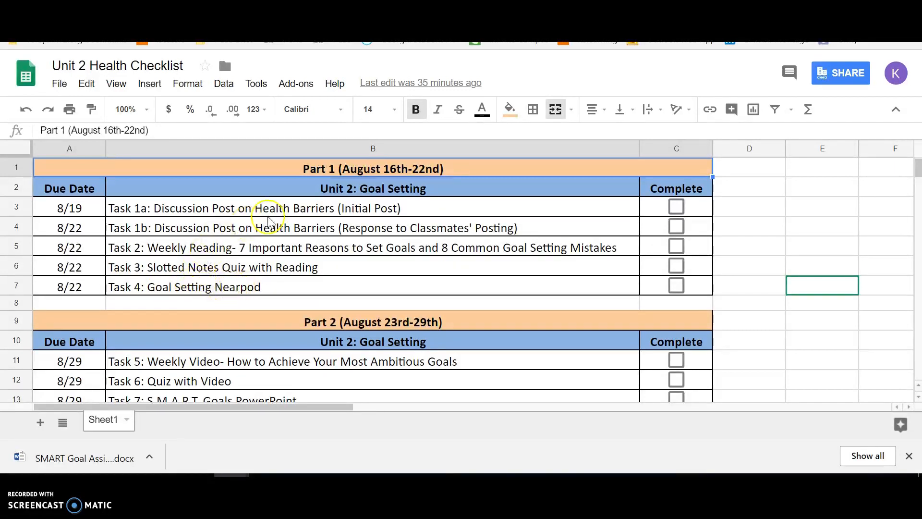
pyautogui.moveTo(412, 253)
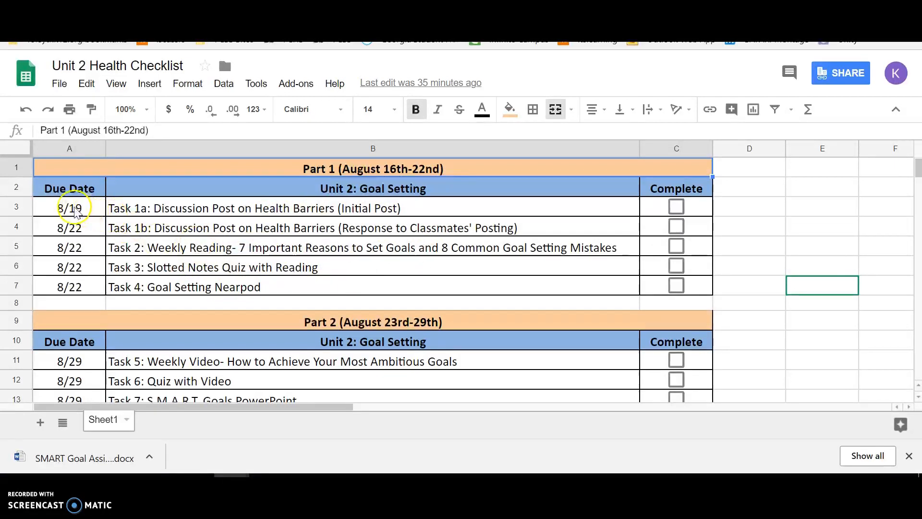
pyautogui.moveTo(259, 259)
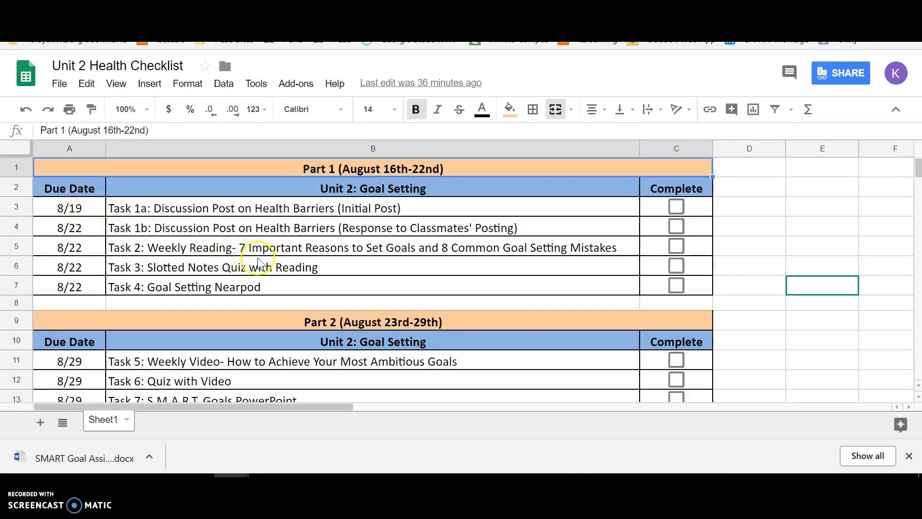
# - Scroll the Unit 2 Health Checklist down to Part 2's Tasks 5–8
pyautogui.scroll(-3)
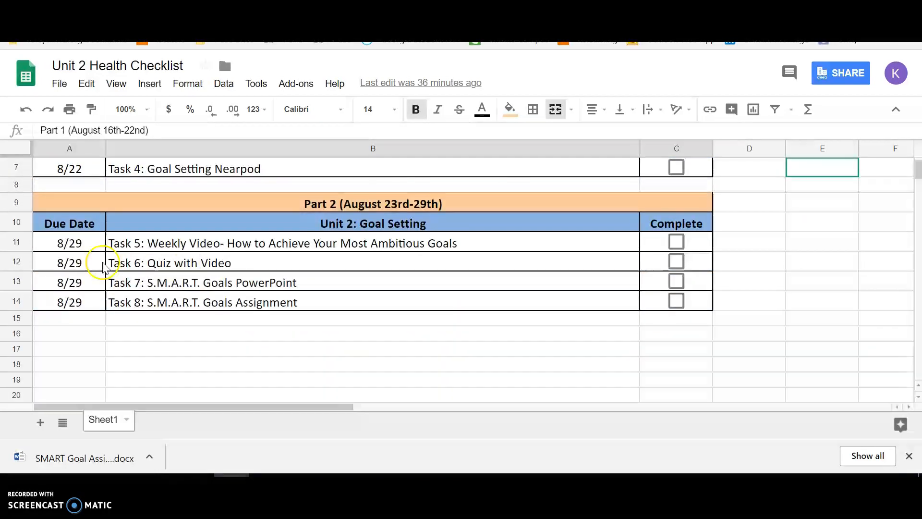
pyautogui.moveTo(141, 250)
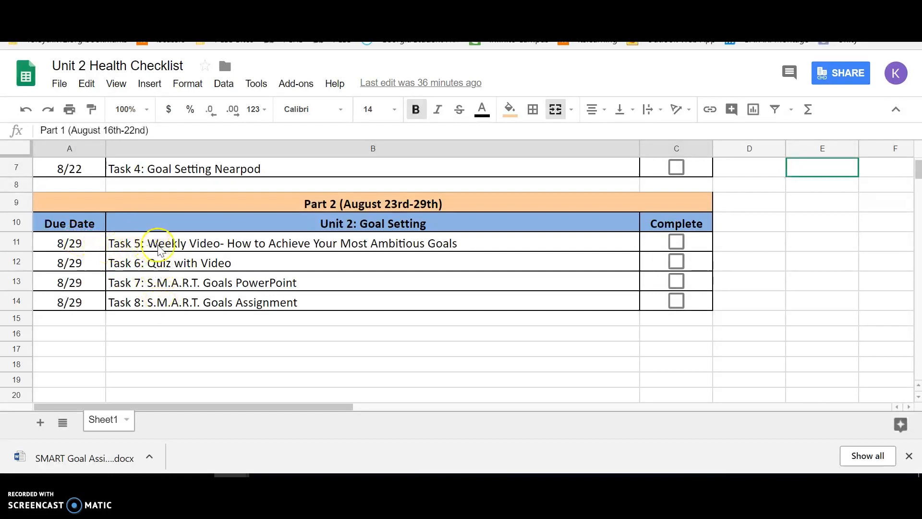
pyautogui.moveTo(435, 250)
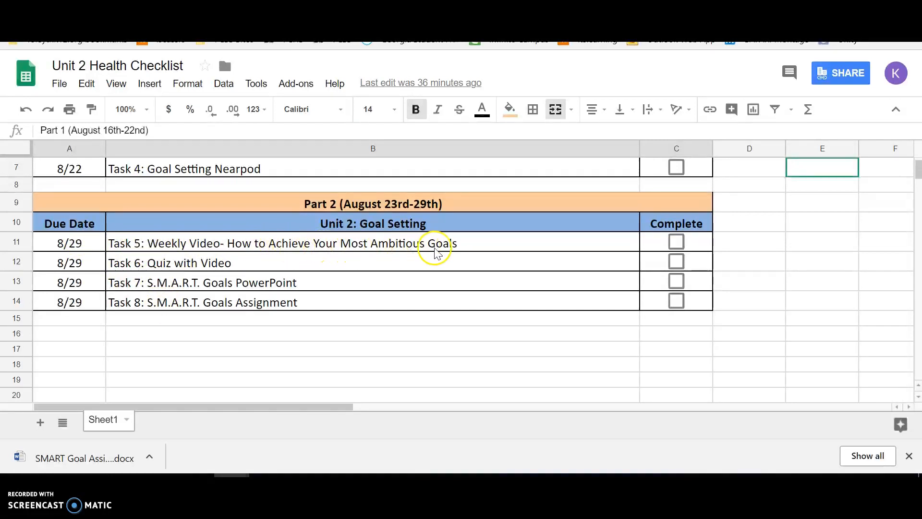
pyautogui.moveTo(288, 268)
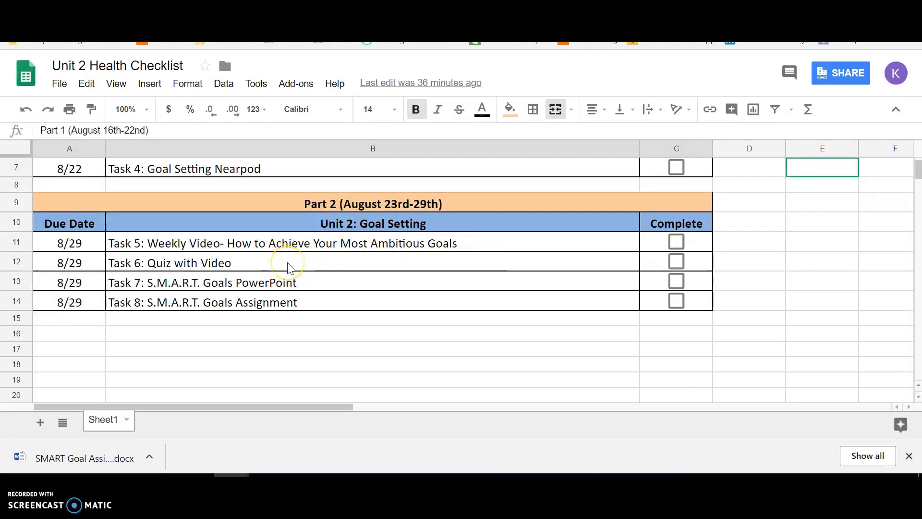
pyautogui.moveTo(227, 256)
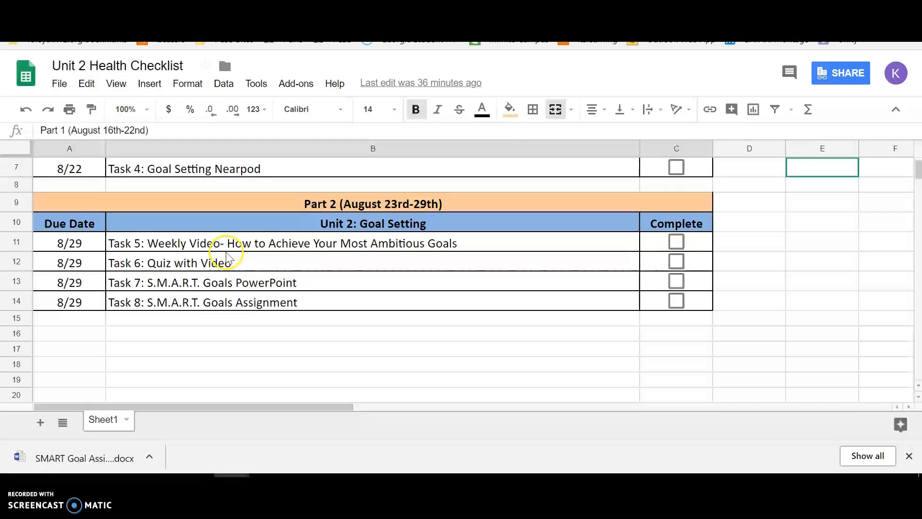
pyautogui.moveTo(197, 279)
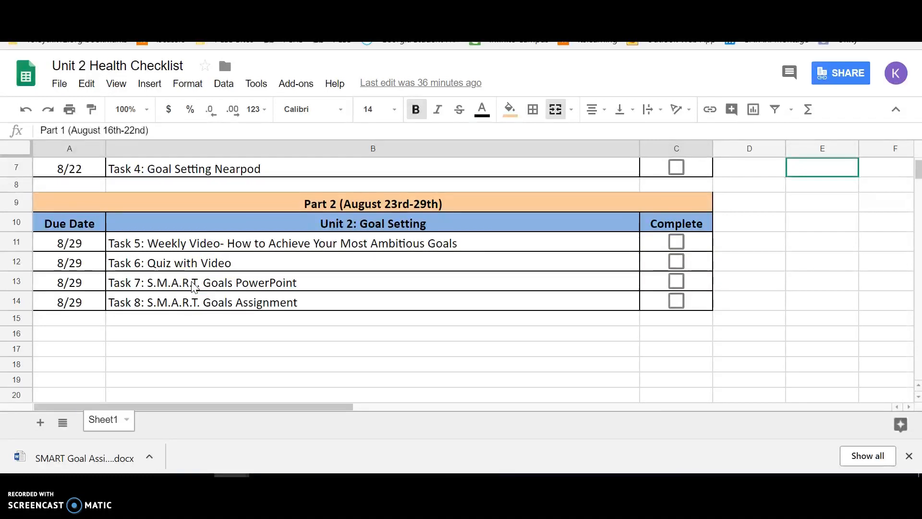
pyautogui.moveTo(357, 64)
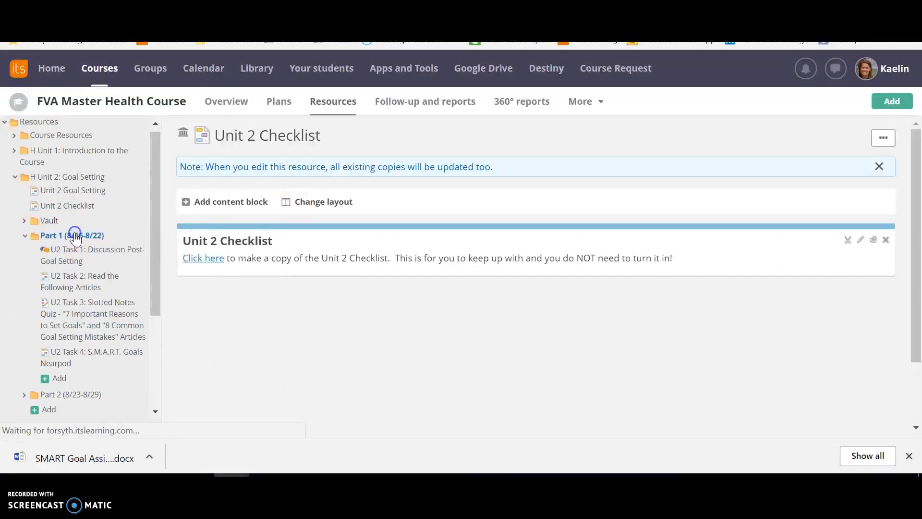
# - Review the U2 Task 1 discussion, then view U2 Task 2: Read the Following Articles
pyautogui.click(71, 236)
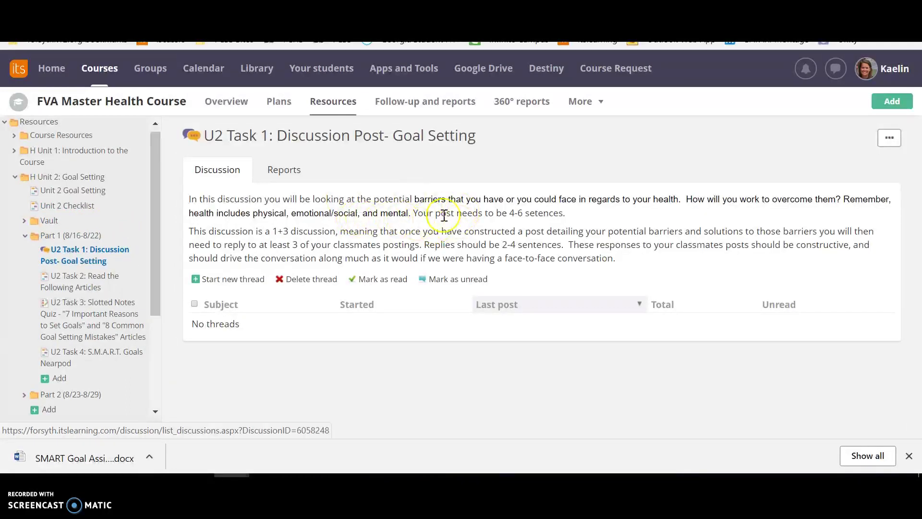
pyautogui.moveTo(341, 232)
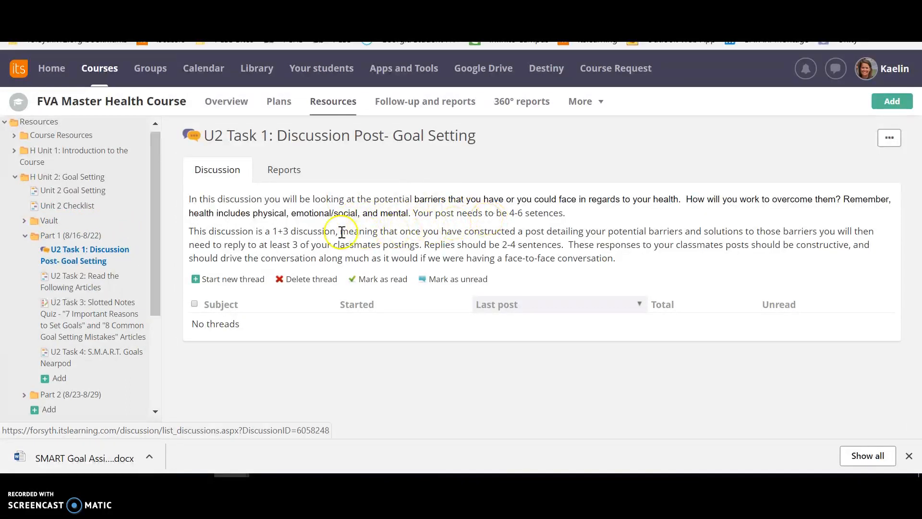
pyautogui.moveTo(458, 203)
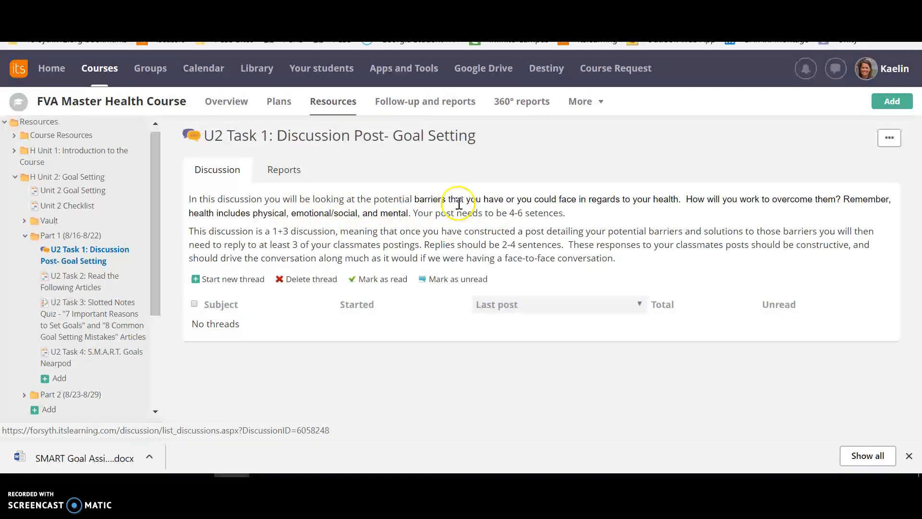
pyautogui.moveTo(612, 202)
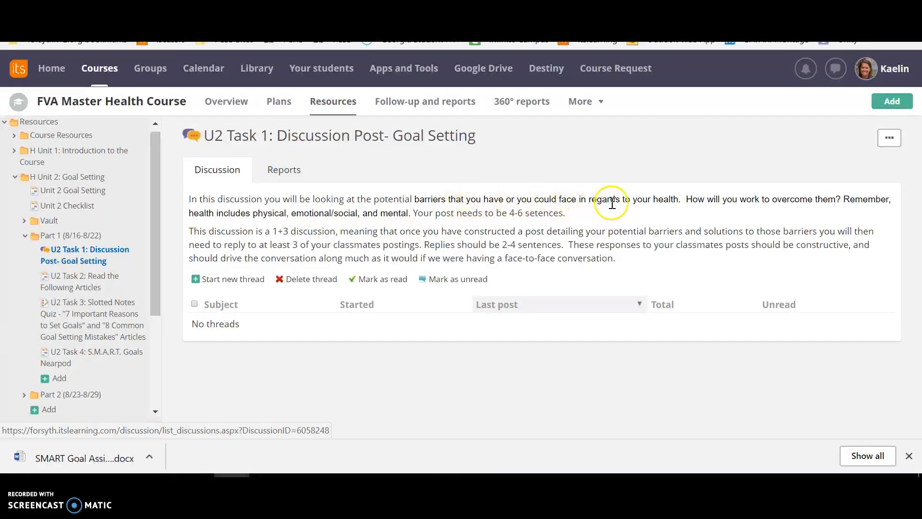
pyautogui.moveTo(821, 216)
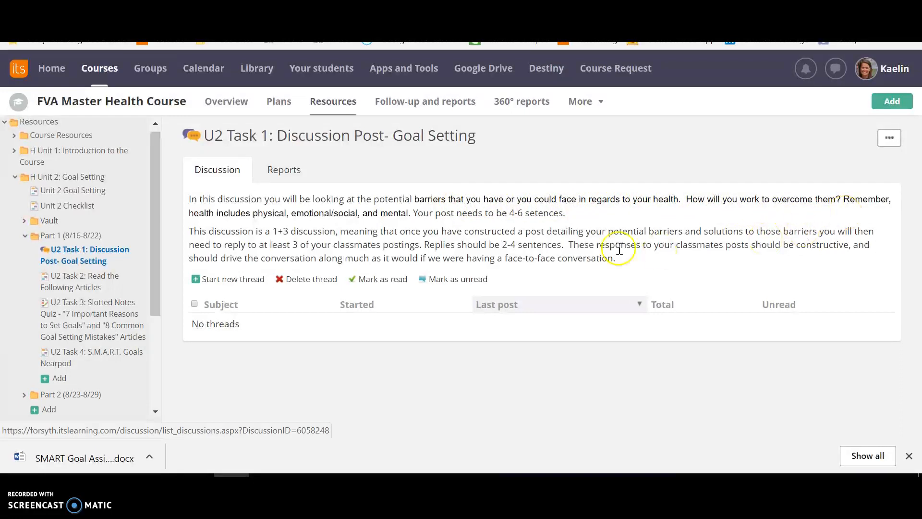
pyautogui.moveTo(361, 213)
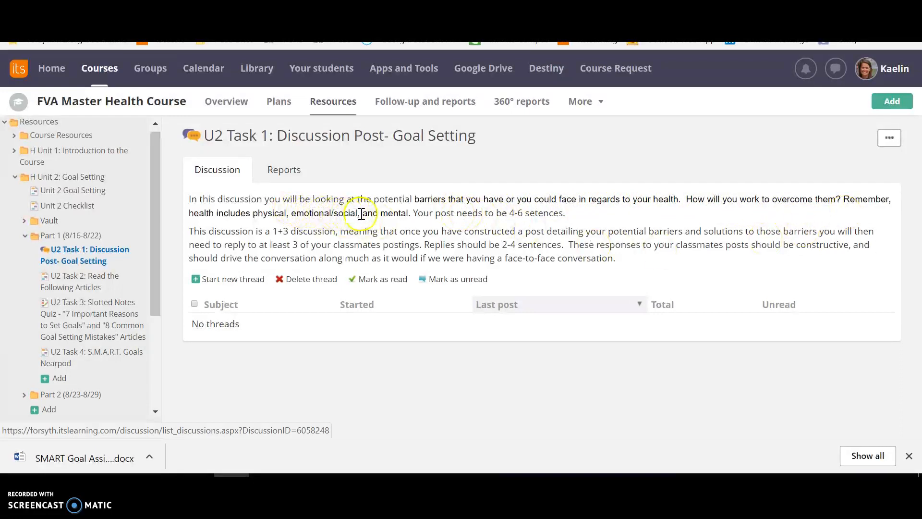
pyautogui.moveTo(604, 210)
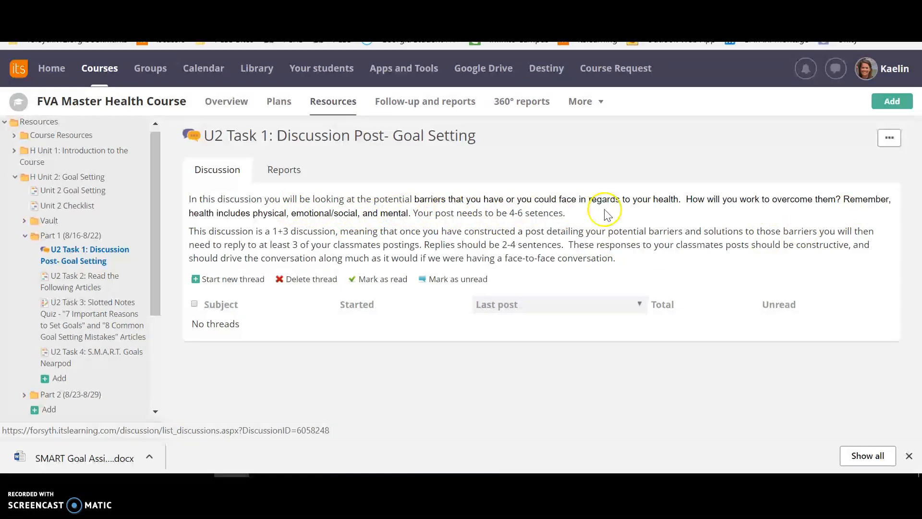
pyautogui.moveTo(609, 213)
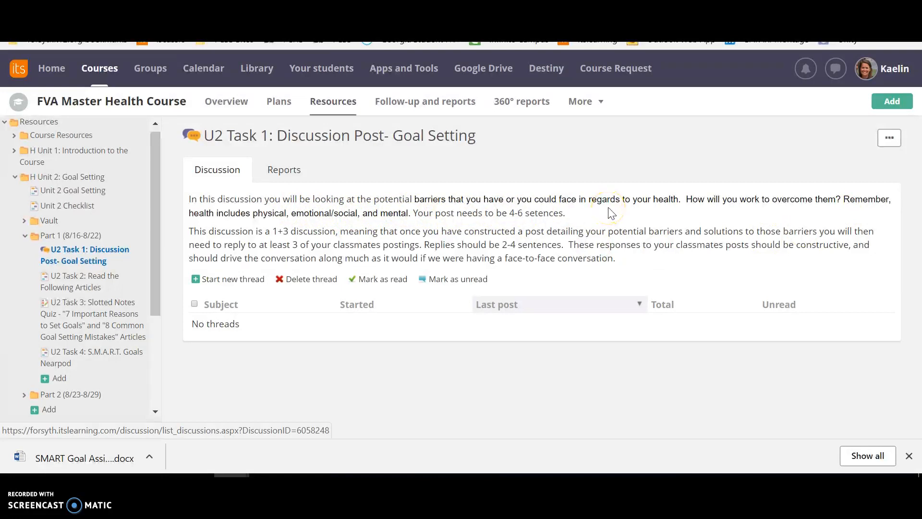
pyautogui.moveTo(402, 228)
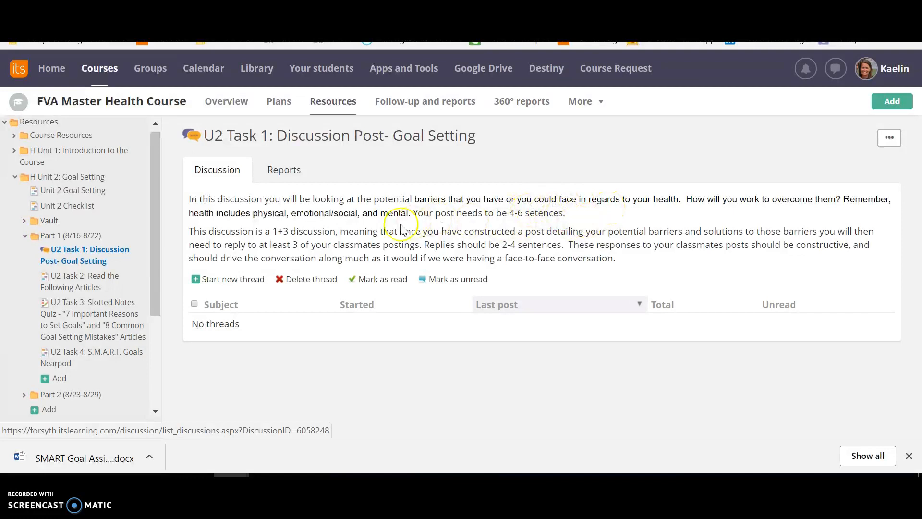
pyautogui.click(80, 281)
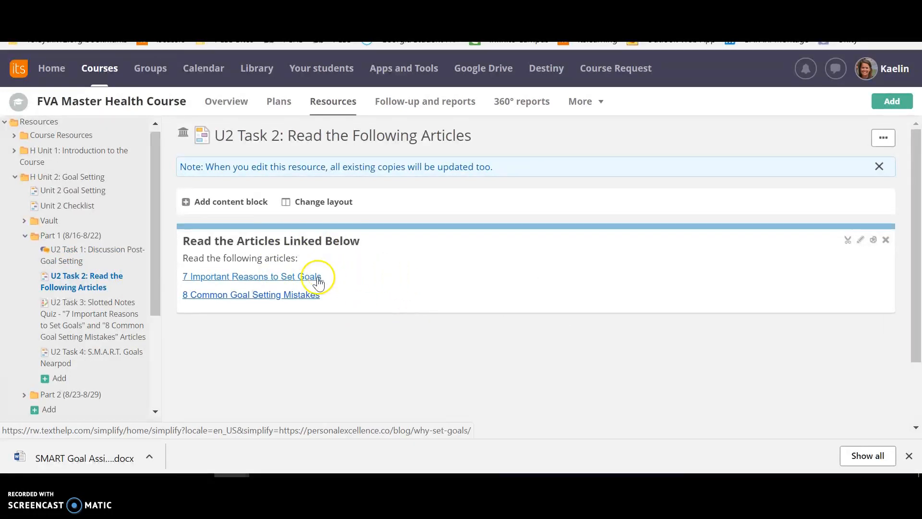
pyautogui.moveTo(410, 261)
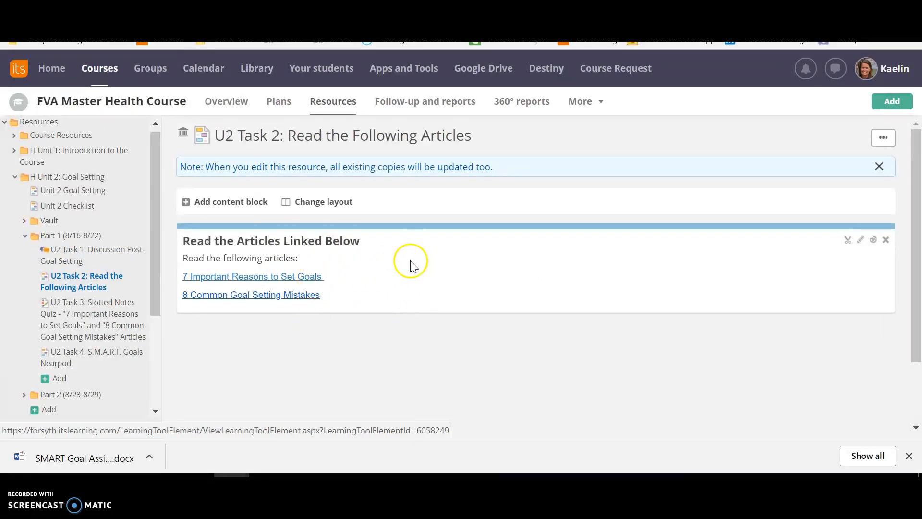
# - Review the U2 Task 3 Slotted Notes Quiz, then view the U2 Task 4 S.M.A.R.T. Goals Nearpod page
pyautogui.click(92, 301)
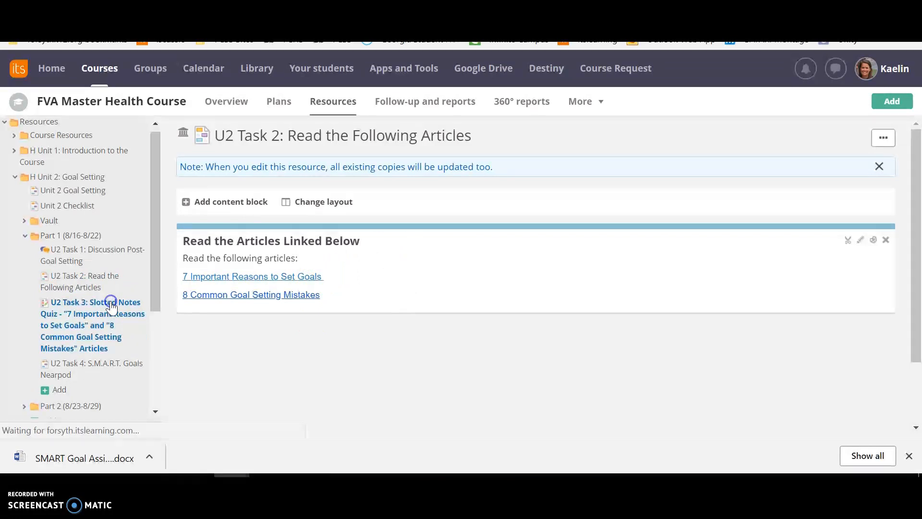
pyautogui.click(92, 325)
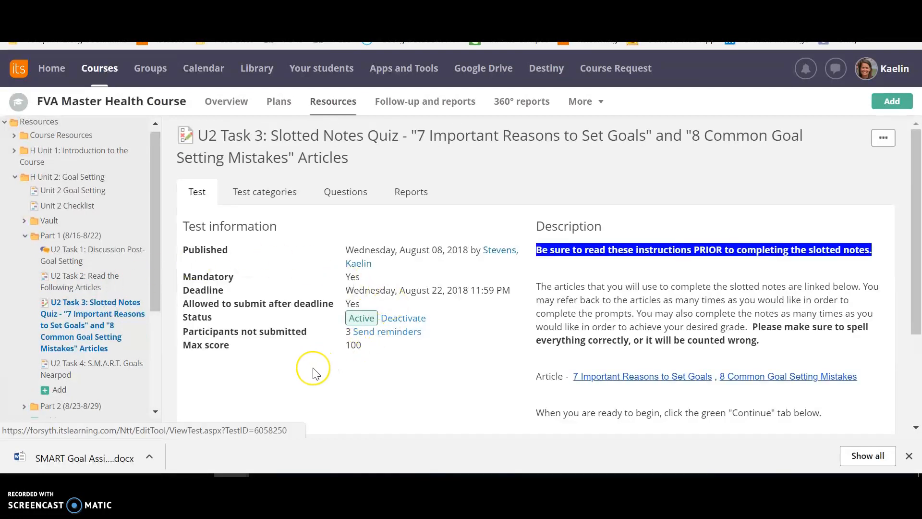
pyautogui.moveTo(92, 325)
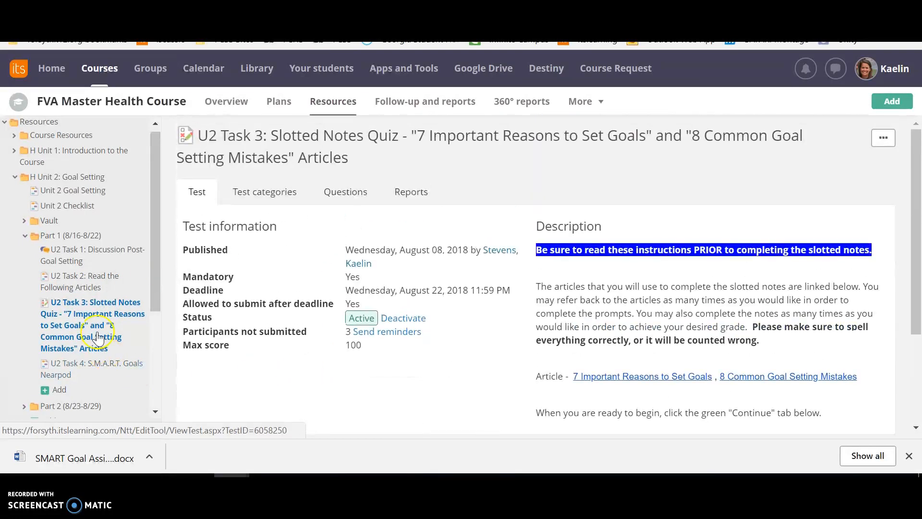
pyautogui.scroll(-3)
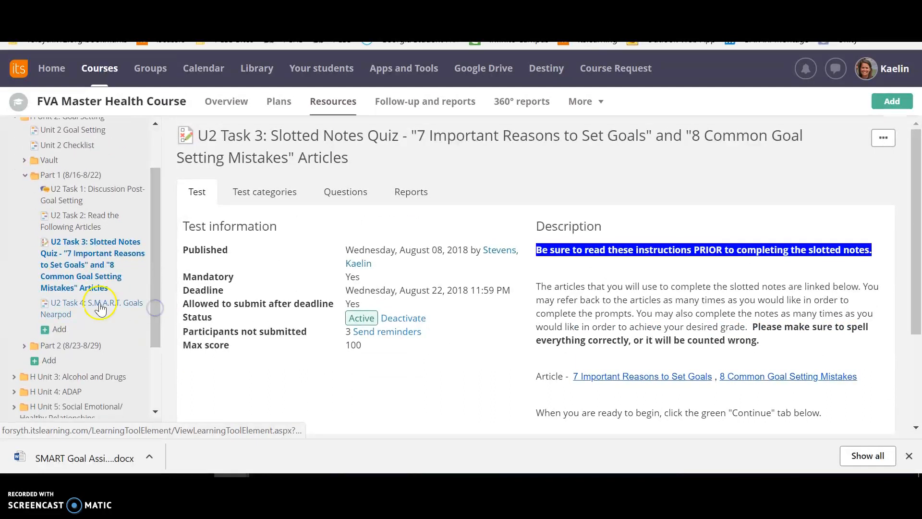
pyautogui.click(92, 308)
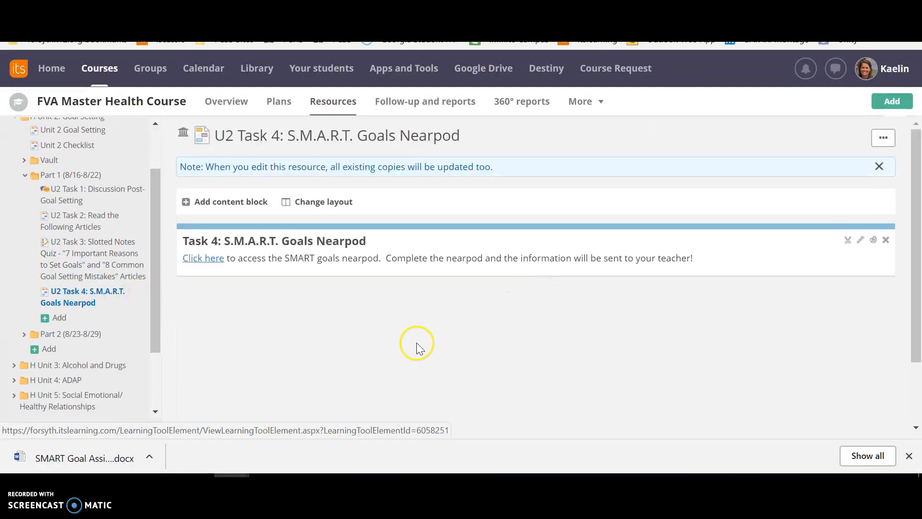
pyautogui.moveTo(394, 305)
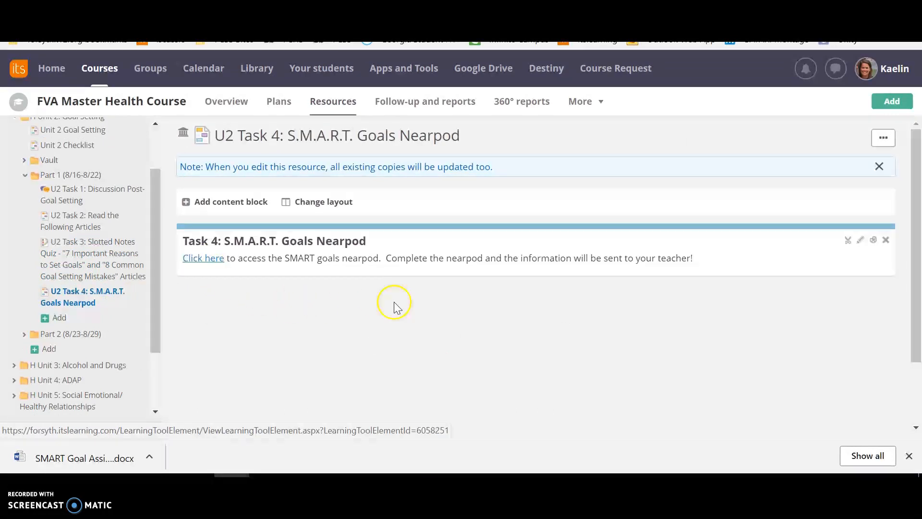
pyautogui.moveTo(423, 311)
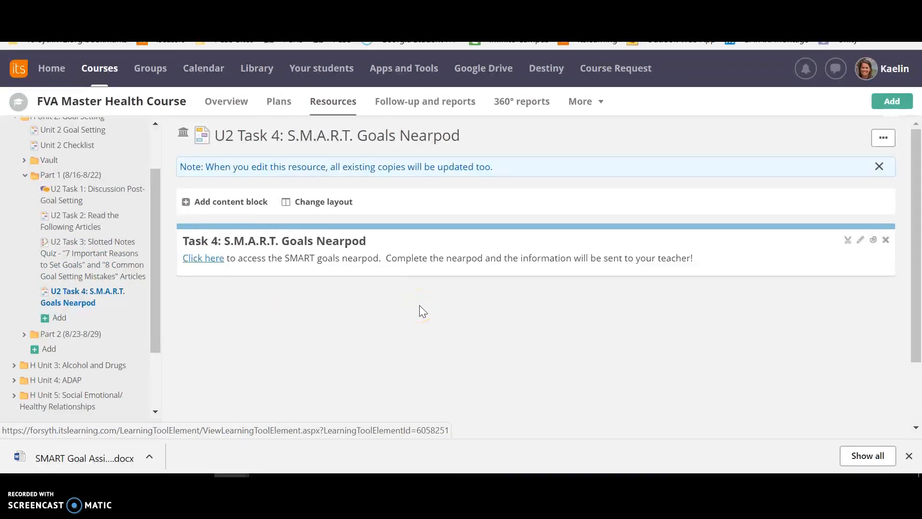
pyautogui.moveTo(178, 289)
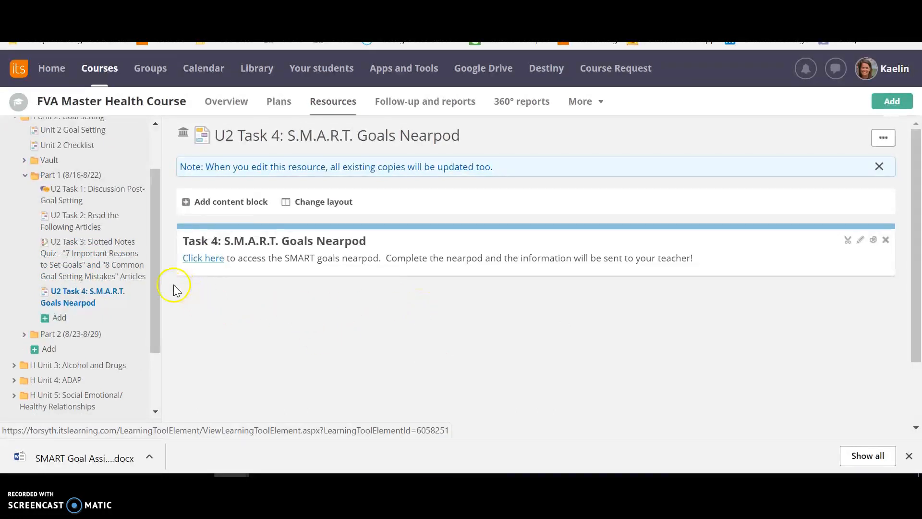
pyautogui.scroll(-3)
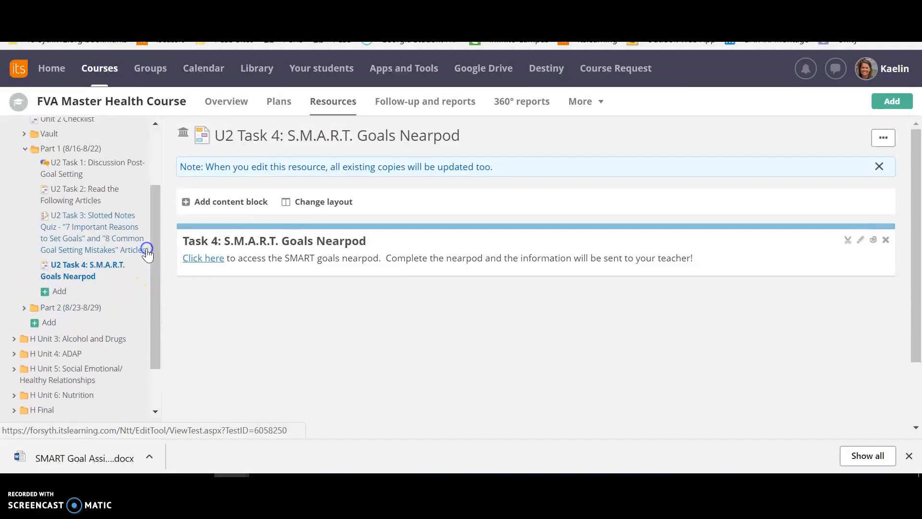
# - View the Task 5 video and Task 6 video quiz pages, then the U2 Task 7 S.M.A.R.T. Goals page
pyautogui.click(69, 307)
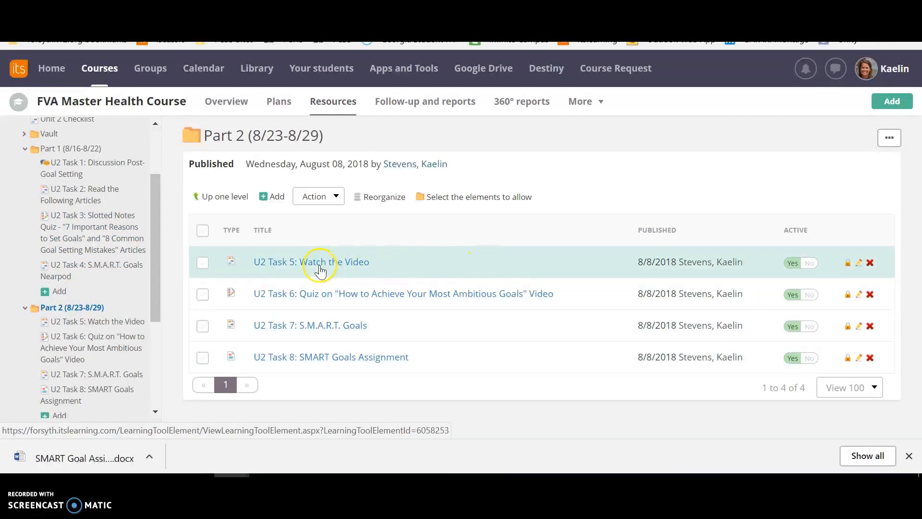
pyautogui.click(310, 261)
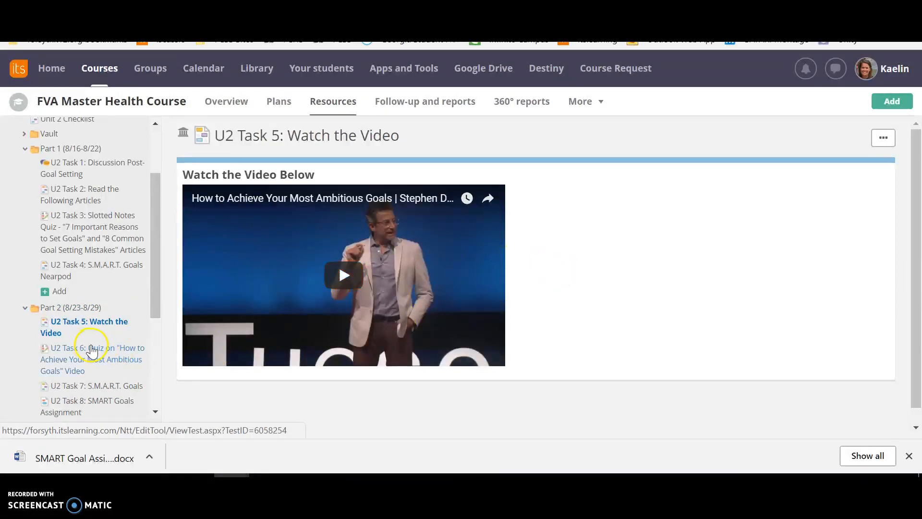
pyautogui.click(93, 358)
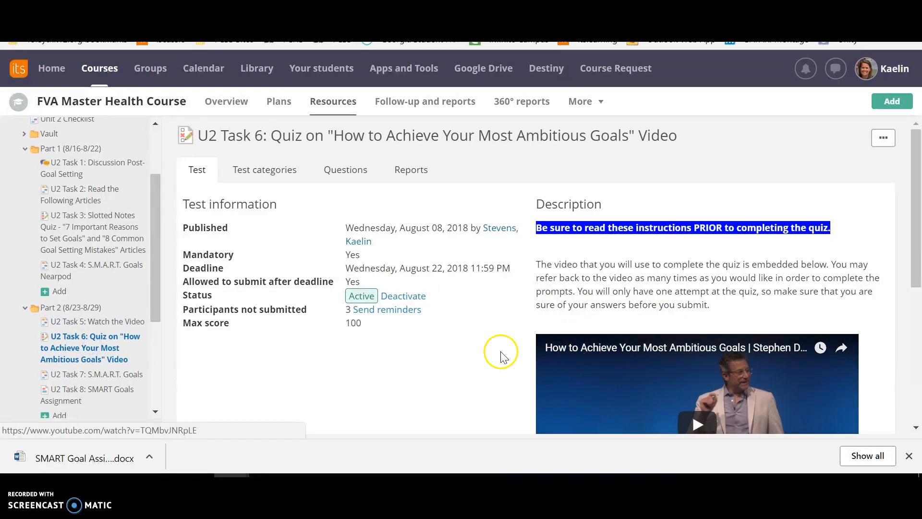
pyautogui.moveTo(432, 377)
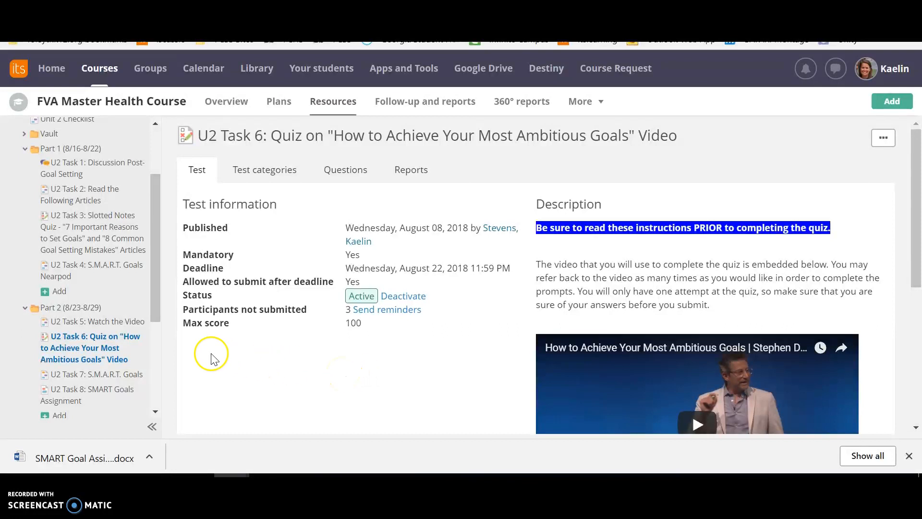
pyautogui.click(86, 380)
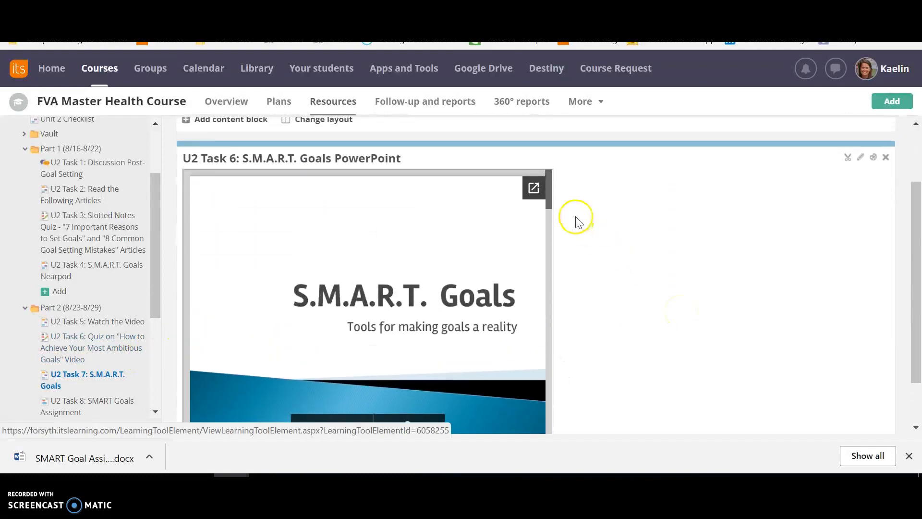
pyautogui.moveTo(657, 268)
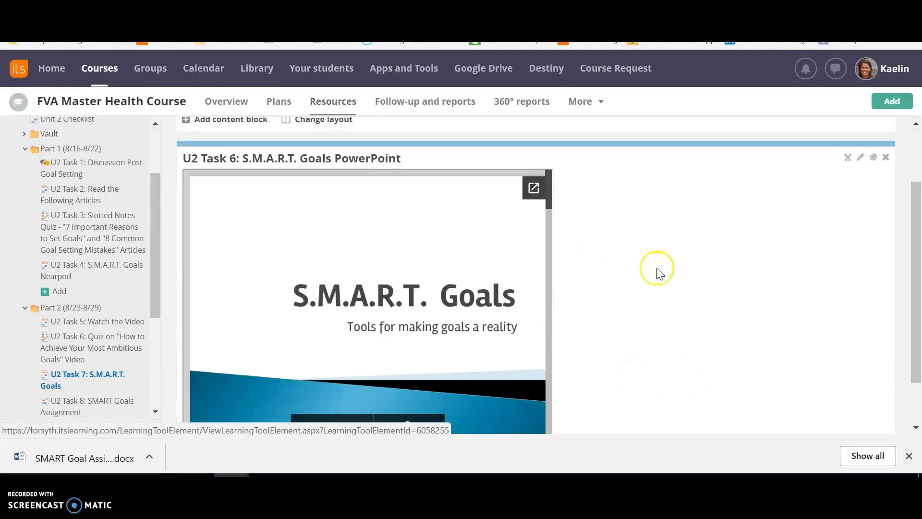
# - Scroll the Task 7 PowerPoint, then view U2 Task 8 with its full assignment instructions expanded
pyautogui.scroll(-3)
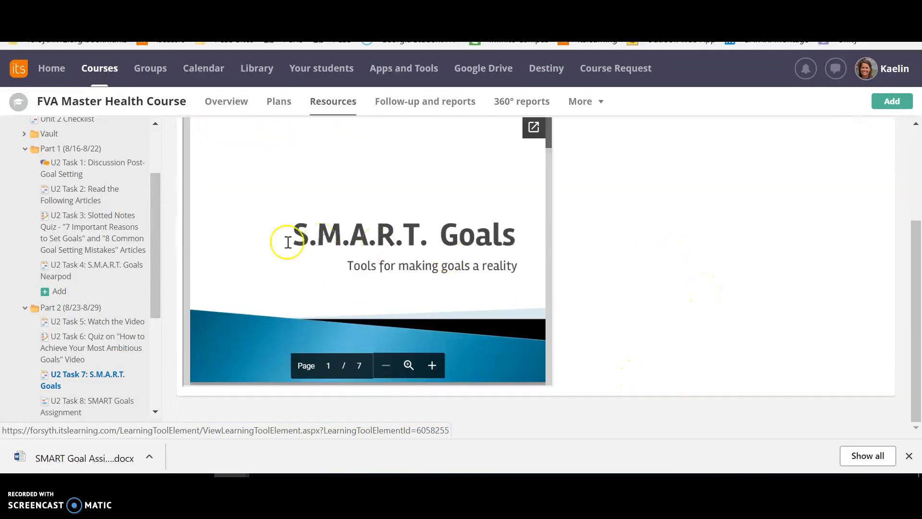
pyautogui.scroll(-3)
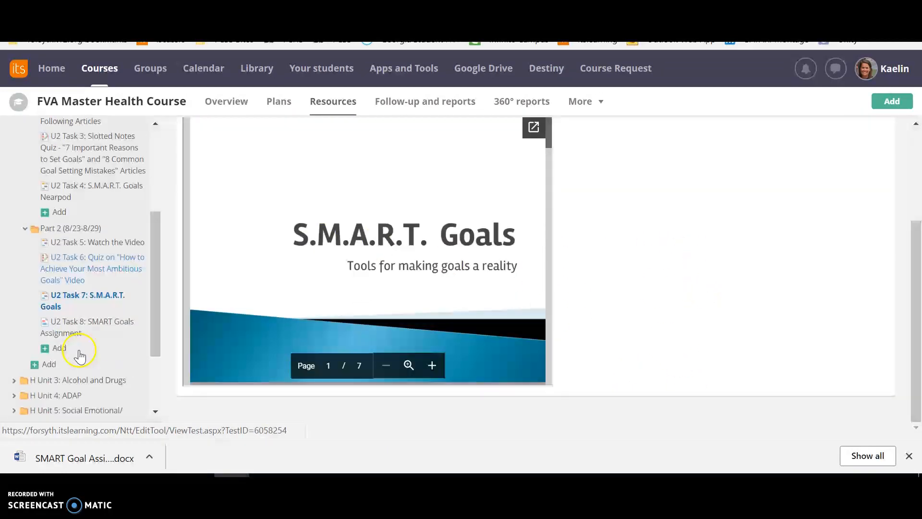
pyautogui.click(90, 326)
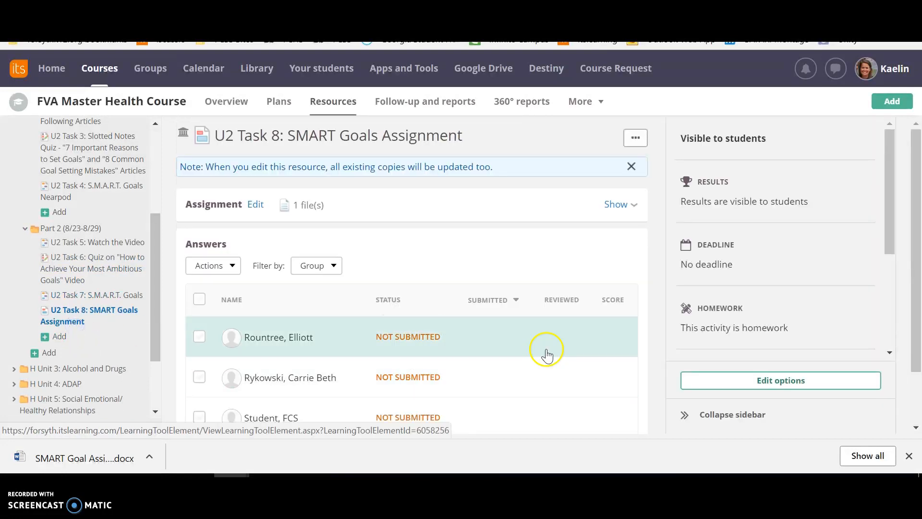
pyautogui.click(615, 204)
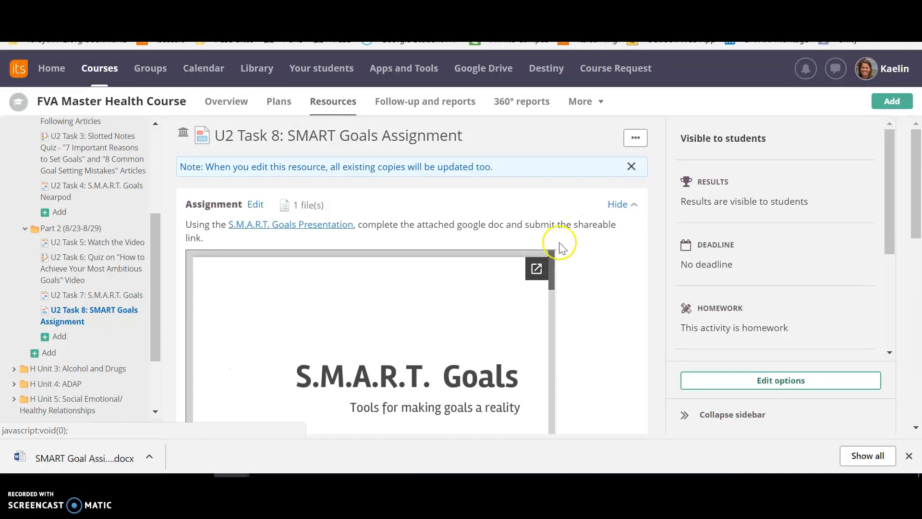
pyautogui.scroll(-3)
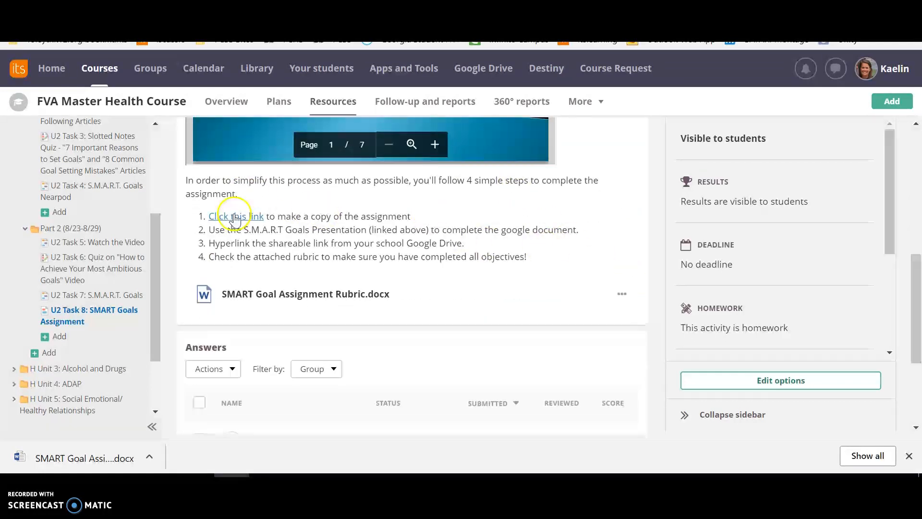
# - Make a copy of the SMART GOALS WORKSHEET in Google Sheets and look through its sections
pyautogui.click(235, 216)
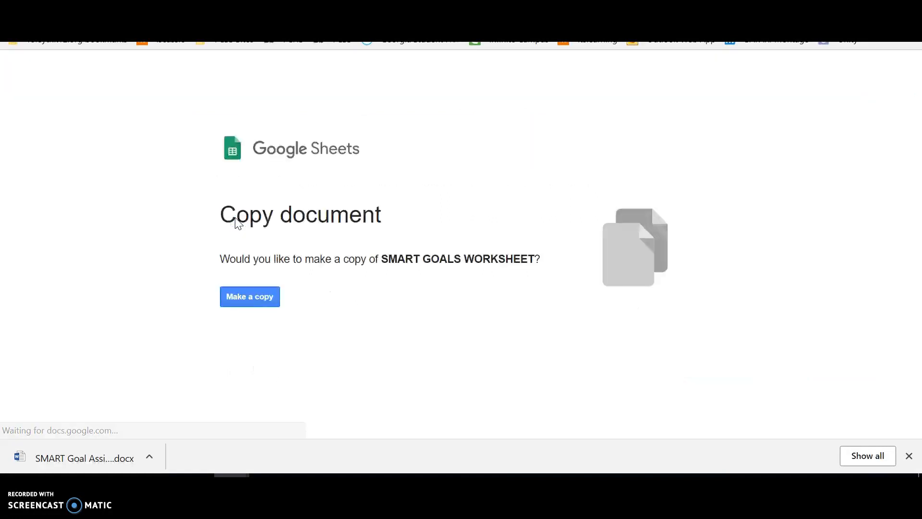
pyautogui.click(250, 296)
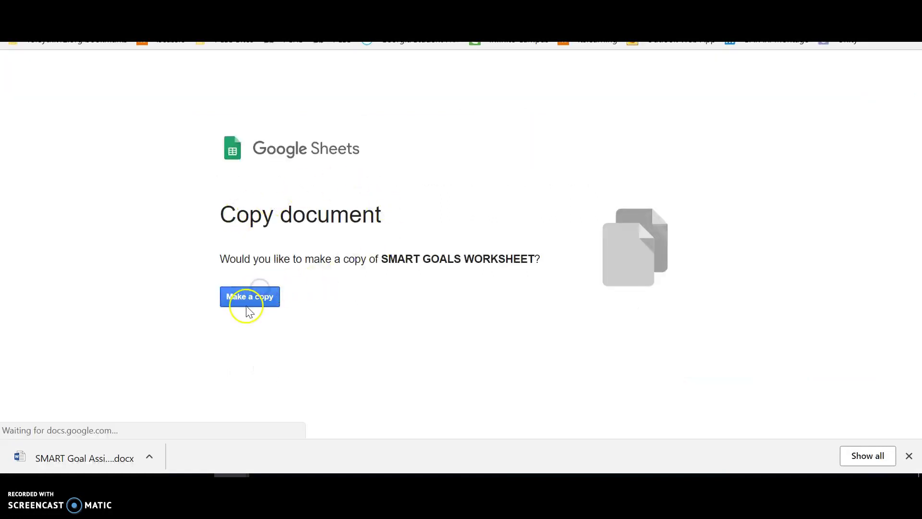
pyautogui.click(249, 296)
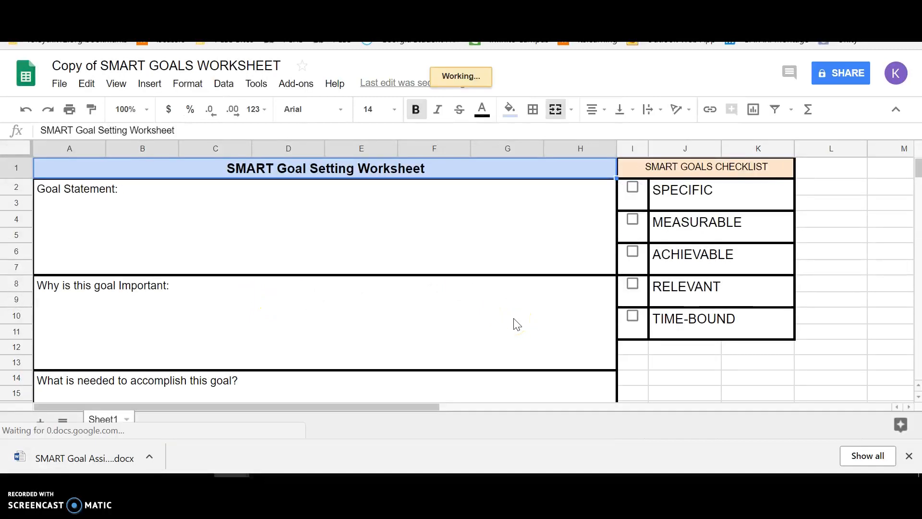
pyautogui.moveTo(91, 65)
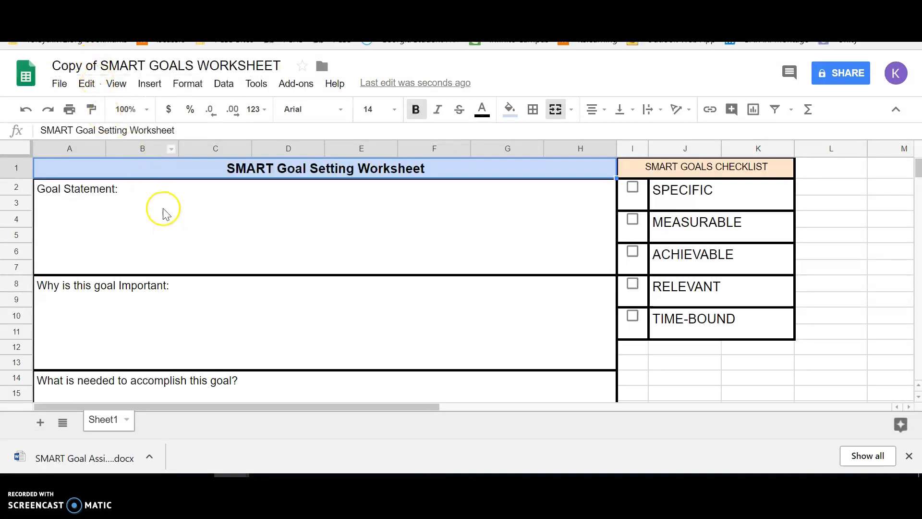
pyautogui.moveTo(208, 238)
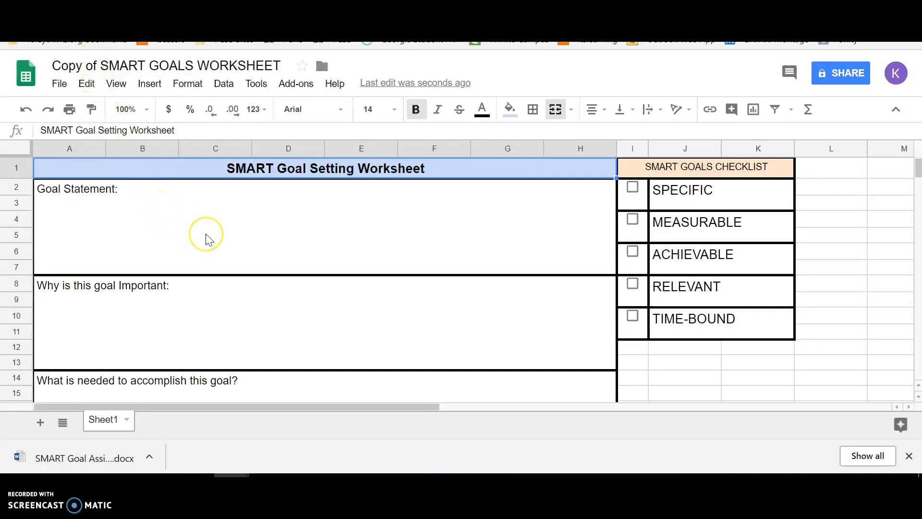
pyautogui.moveTo(646, 193)
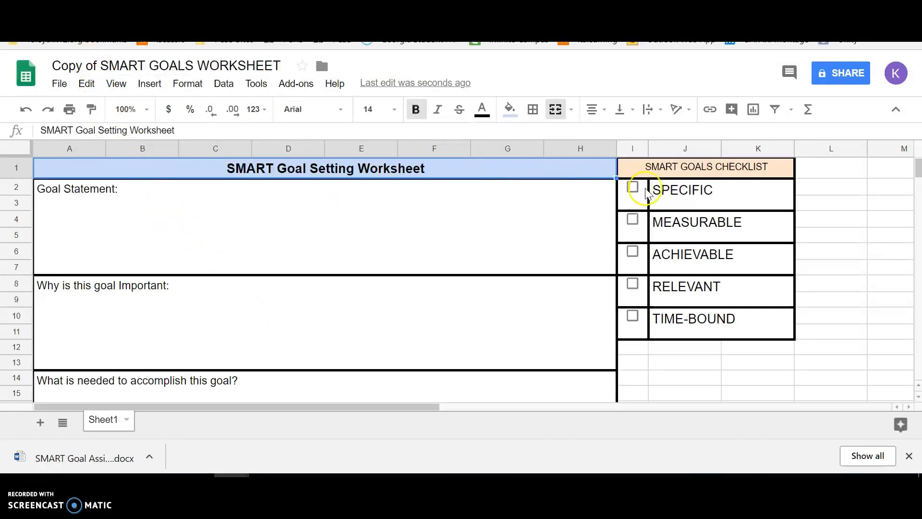
pyautogui.moveTo(358, 298)
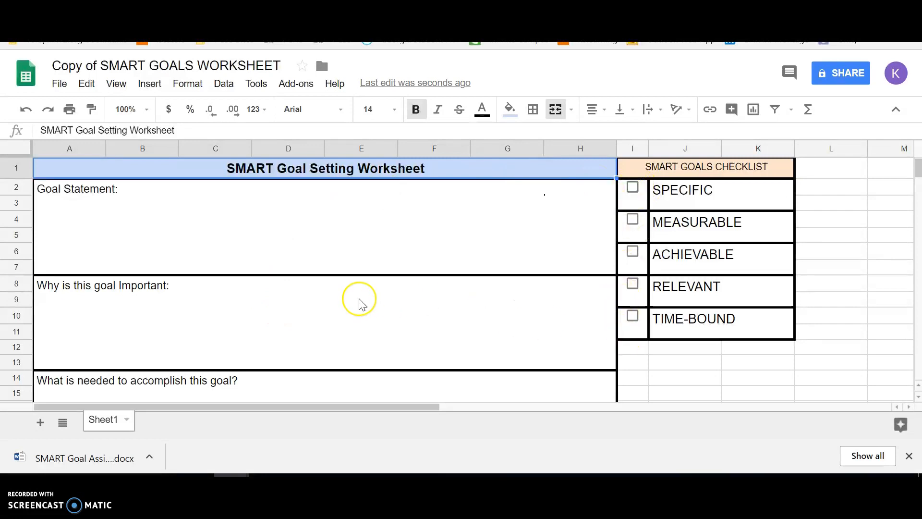
pyautogui.scroll(-3)
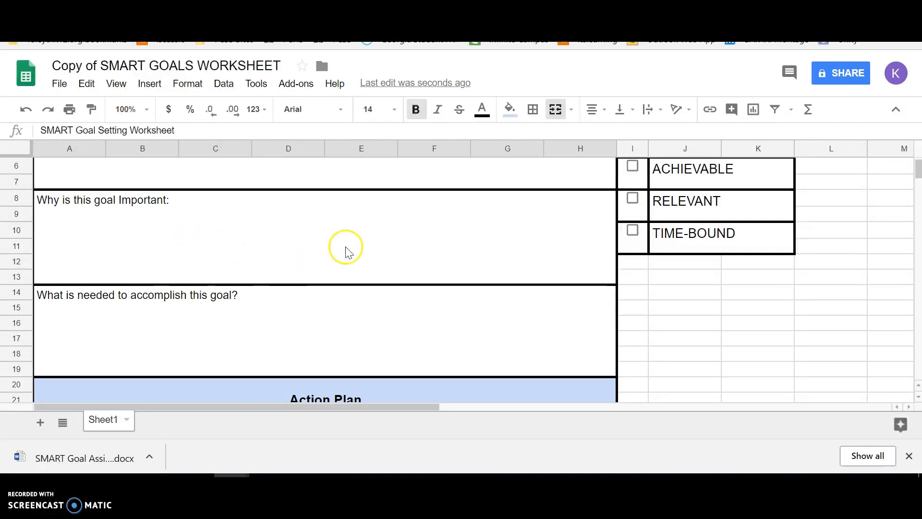
pyautogui.scroll(-3)
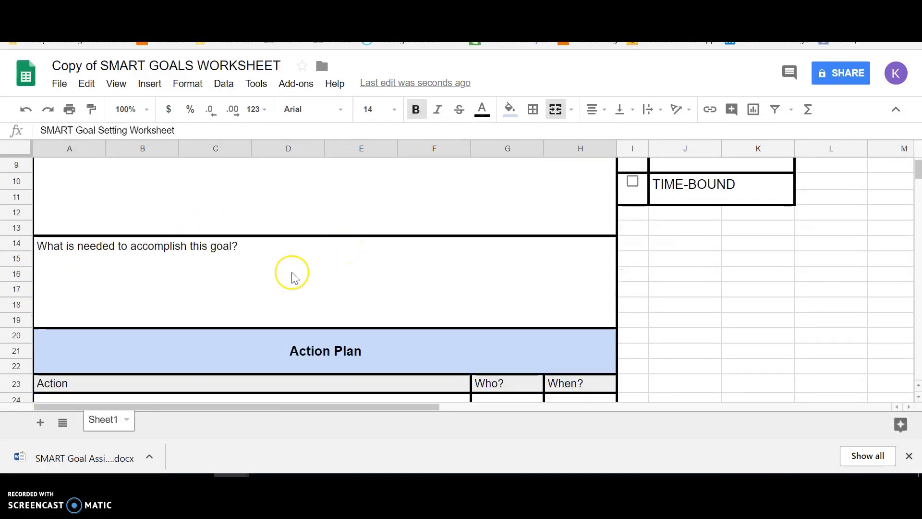
pyautogui.scroll(-3)
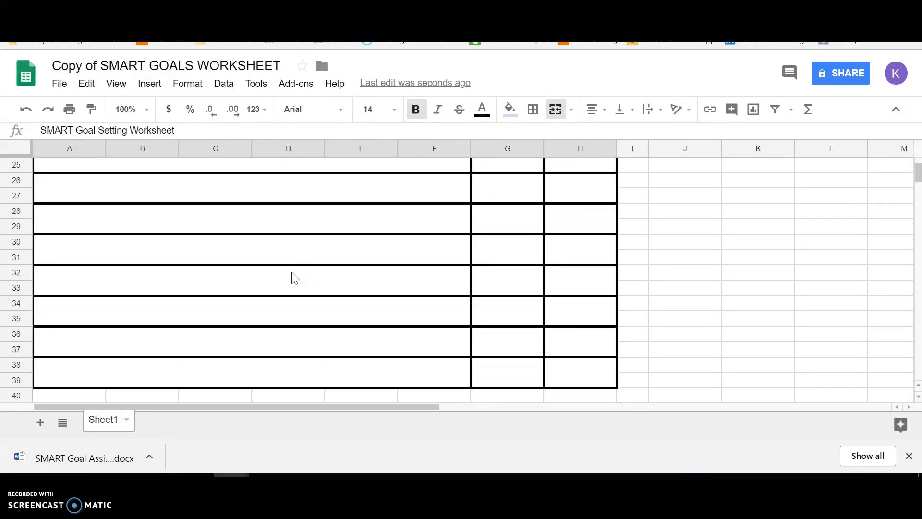
pyautogui.scroll(3)
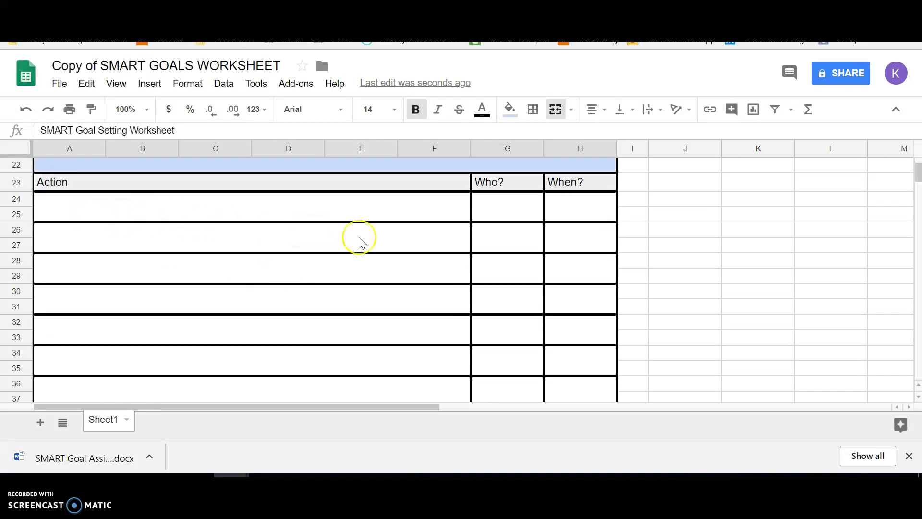
pyautogui.moveTo(502, 289)
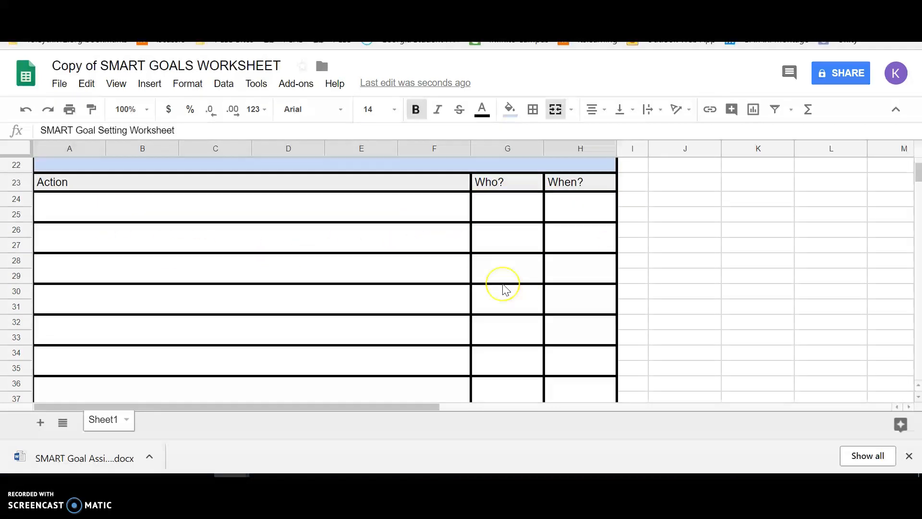
pyautogui.scroll(3)
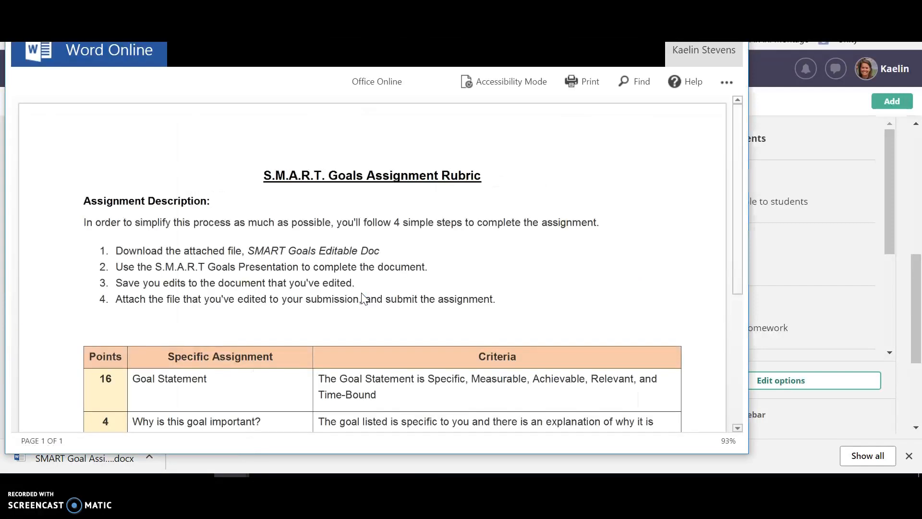
# - Scroll through the S.M.A.R.T. Goals Assignment Rubric criteria table in Word Online
pyautogui.scroll(-3)
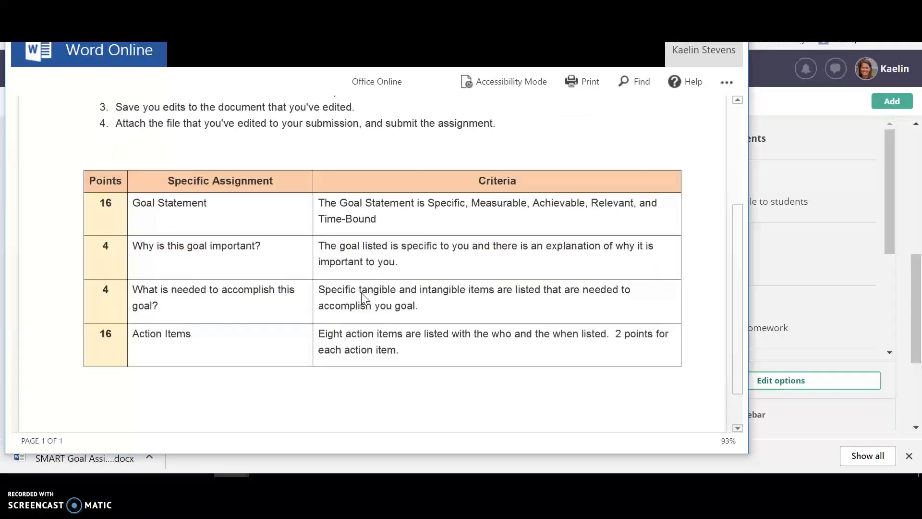
pyautogui.scroll(3)
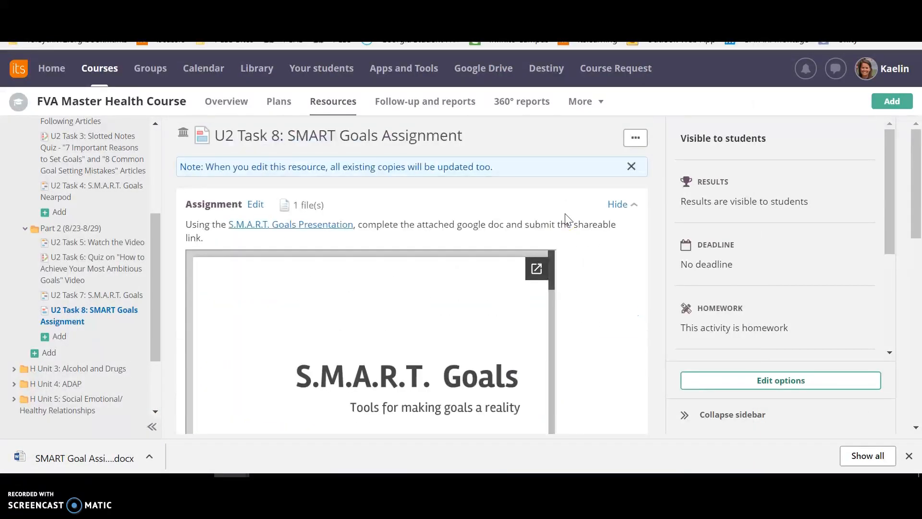
pyautogui.moveTo(59, 170)
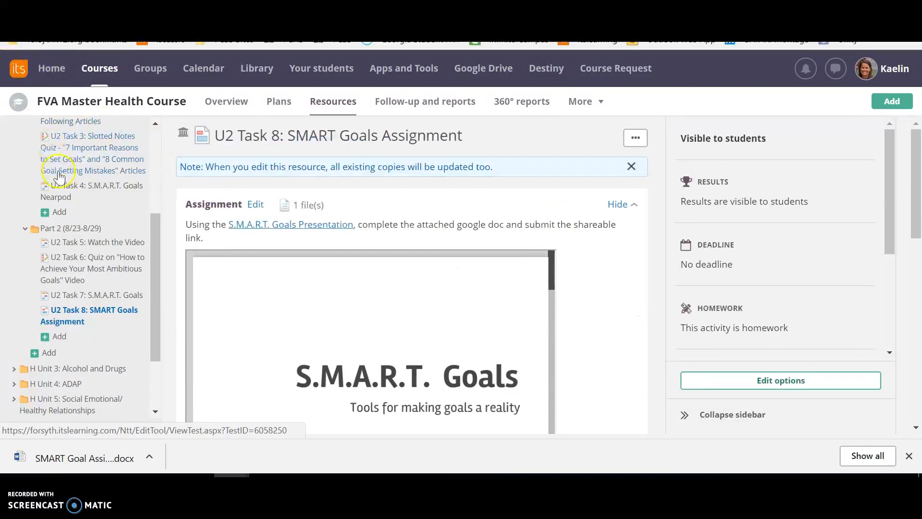